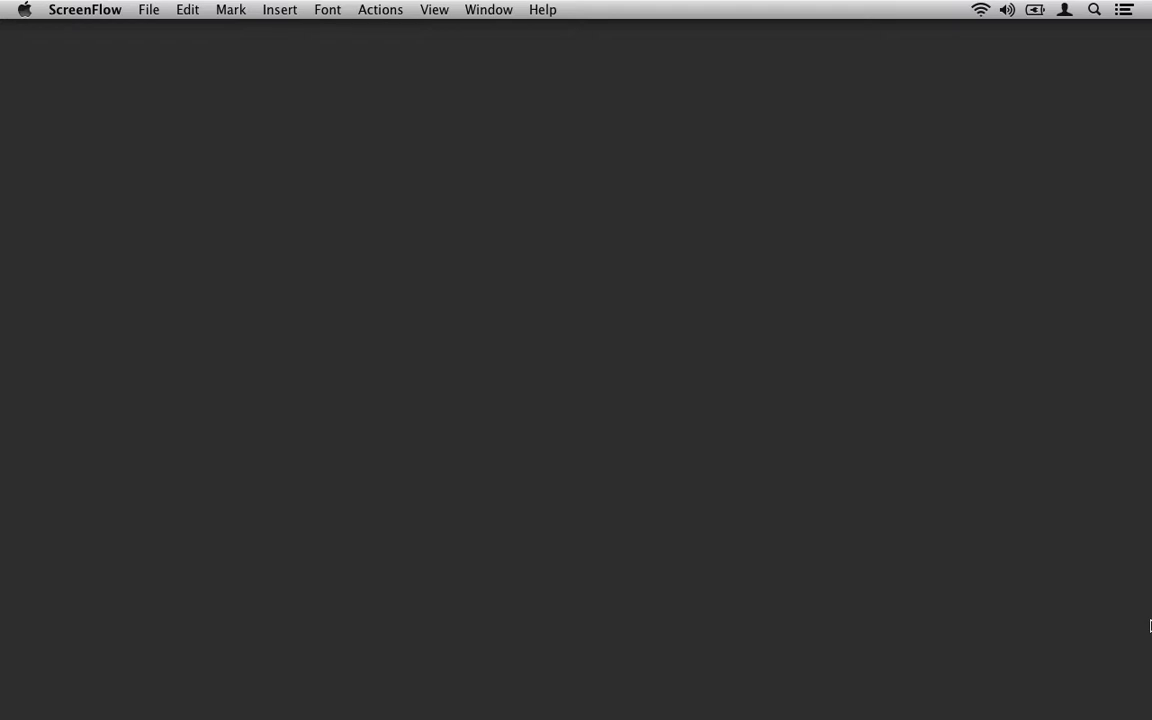
mouse_move(908, 570)
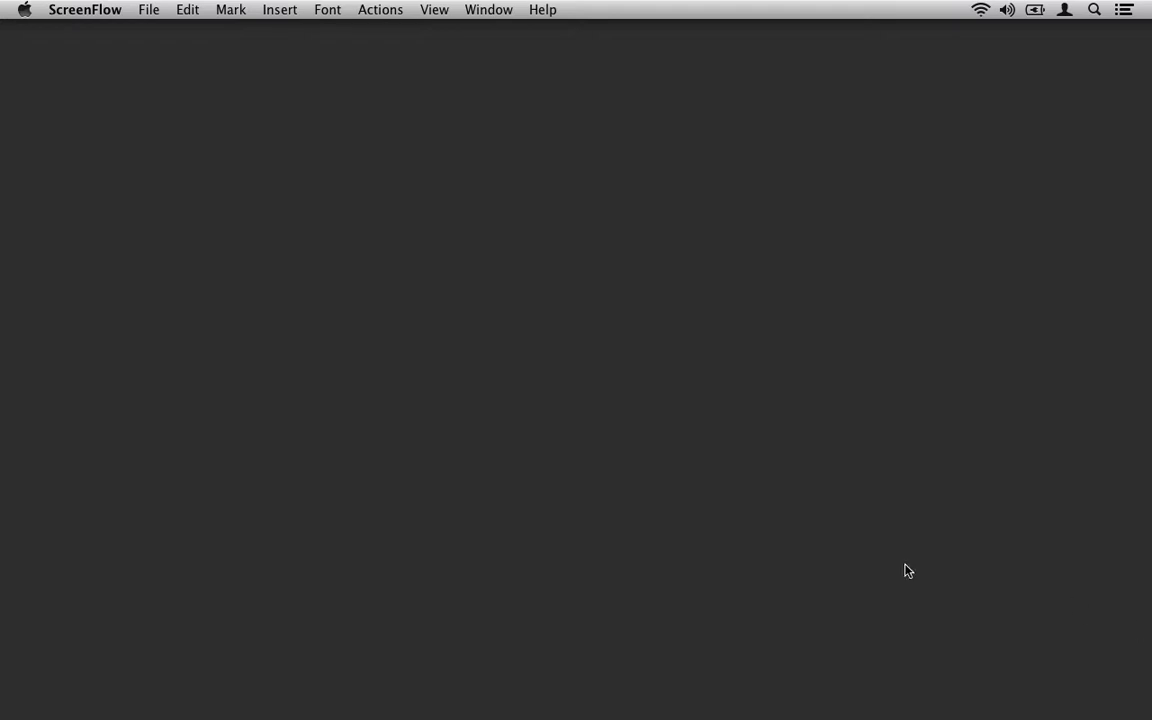
mouse_move(790, 533)
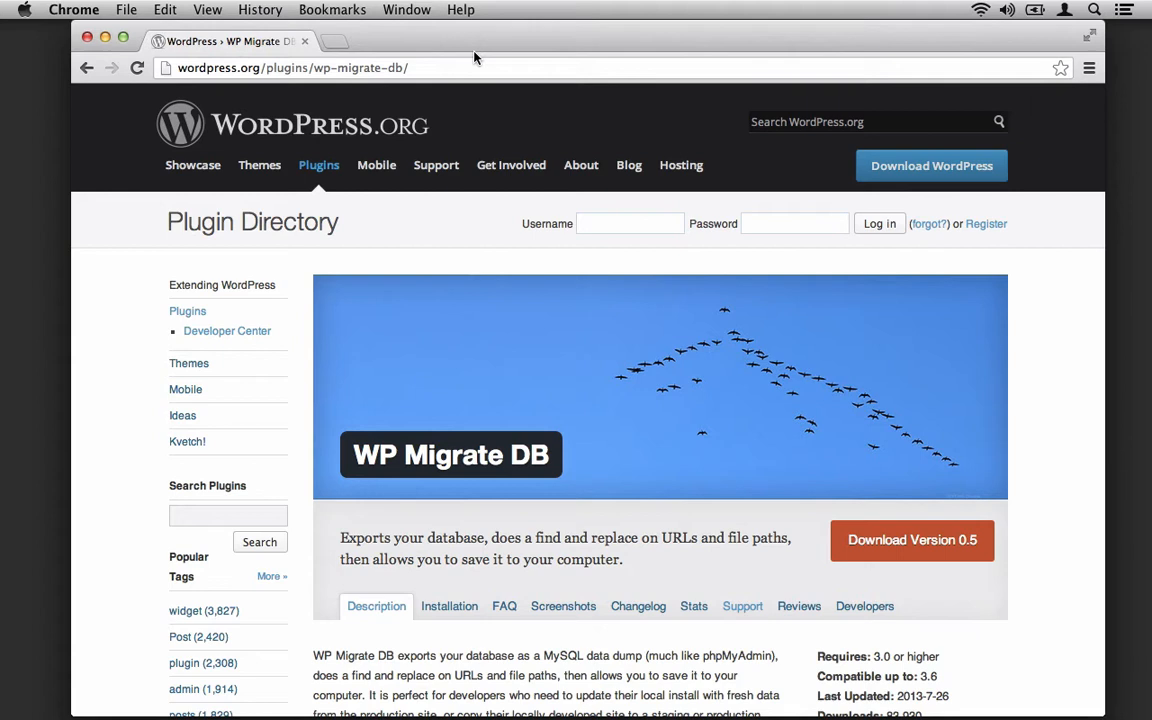
mouse_move(470, 42)
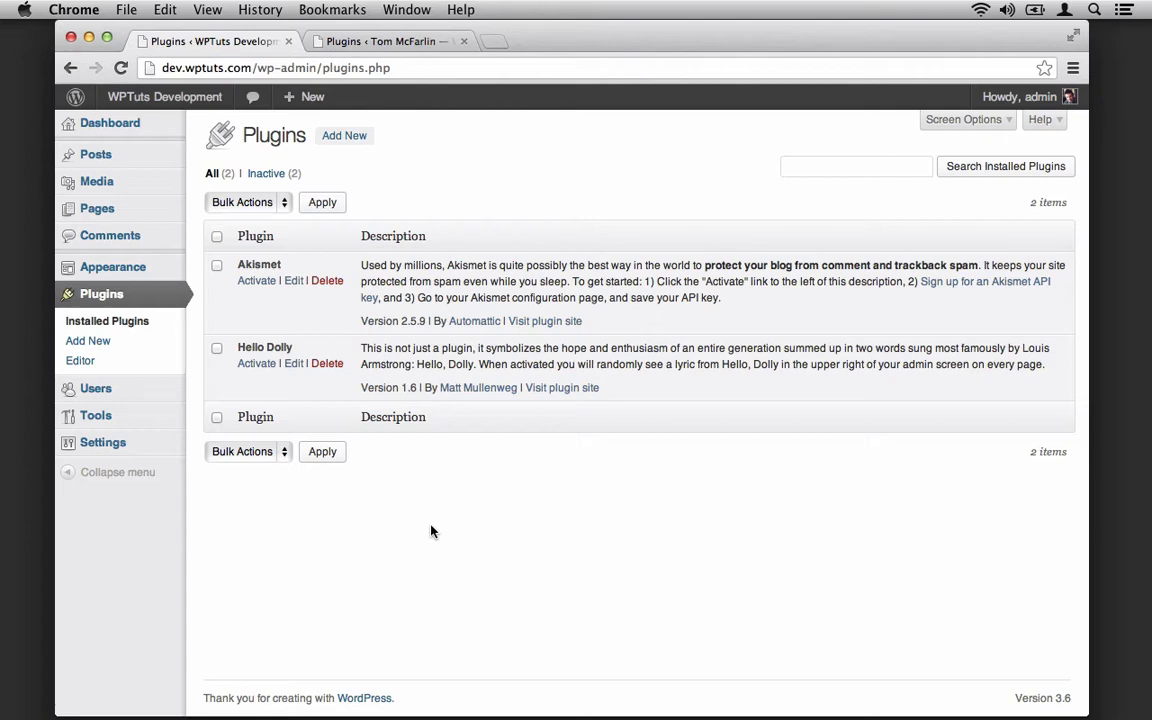
mouse_move(419, 485)
text(wp migr)
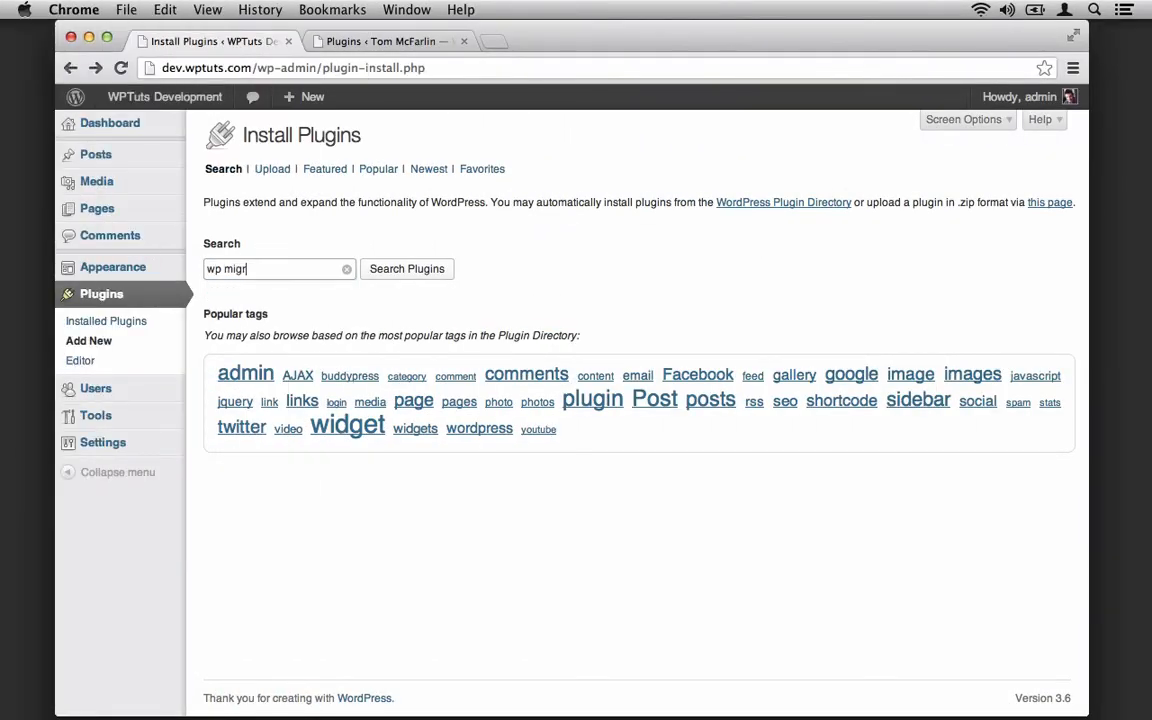
Step: Find 'wp migrate db', then install and activate WP Migrate DB 0.5 on dev.wptuts.com
click(406, 268)
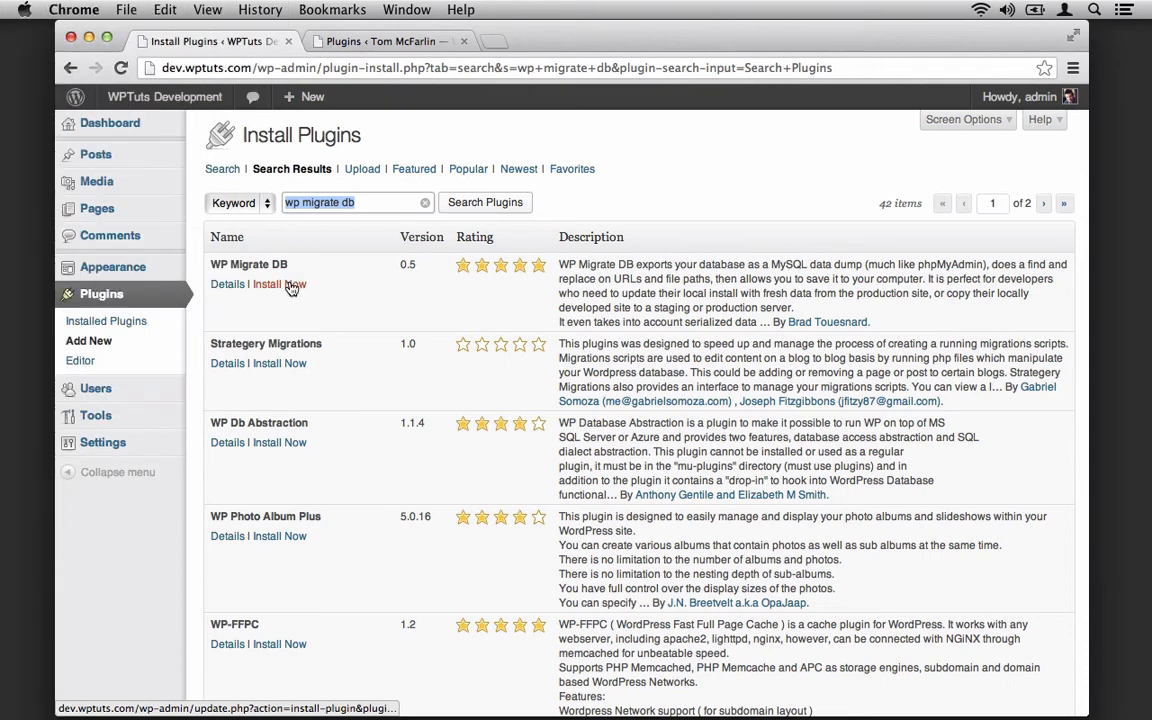
click(280, 284)
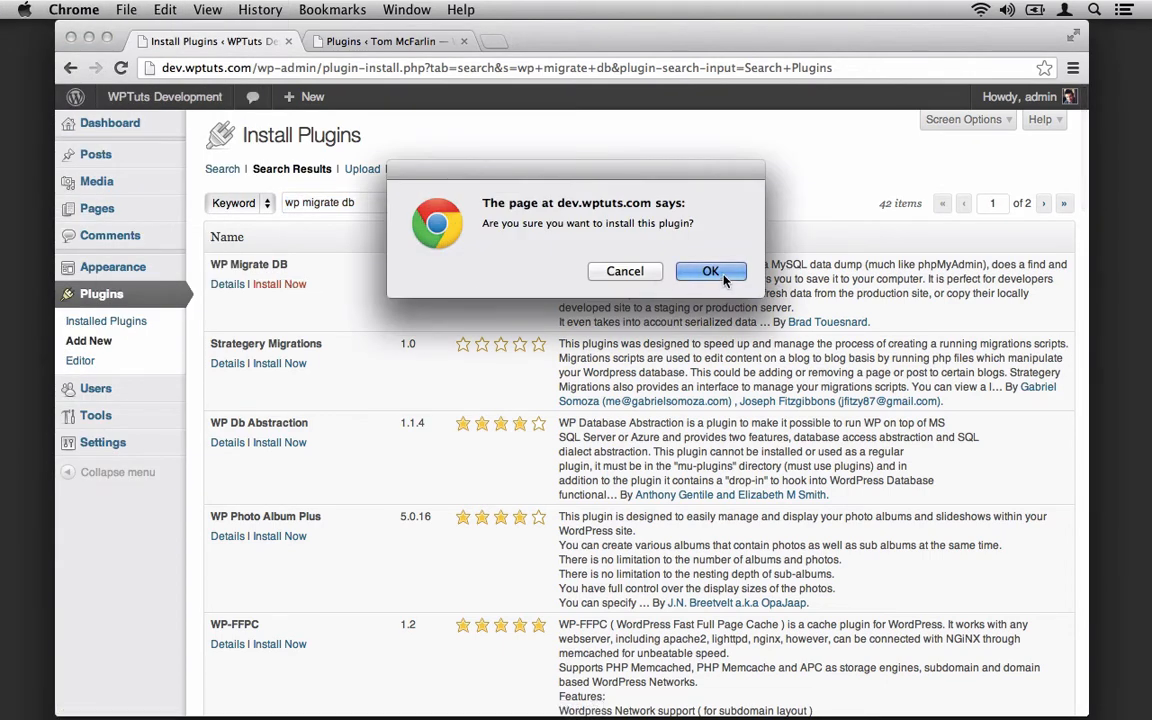
click(710, 271)
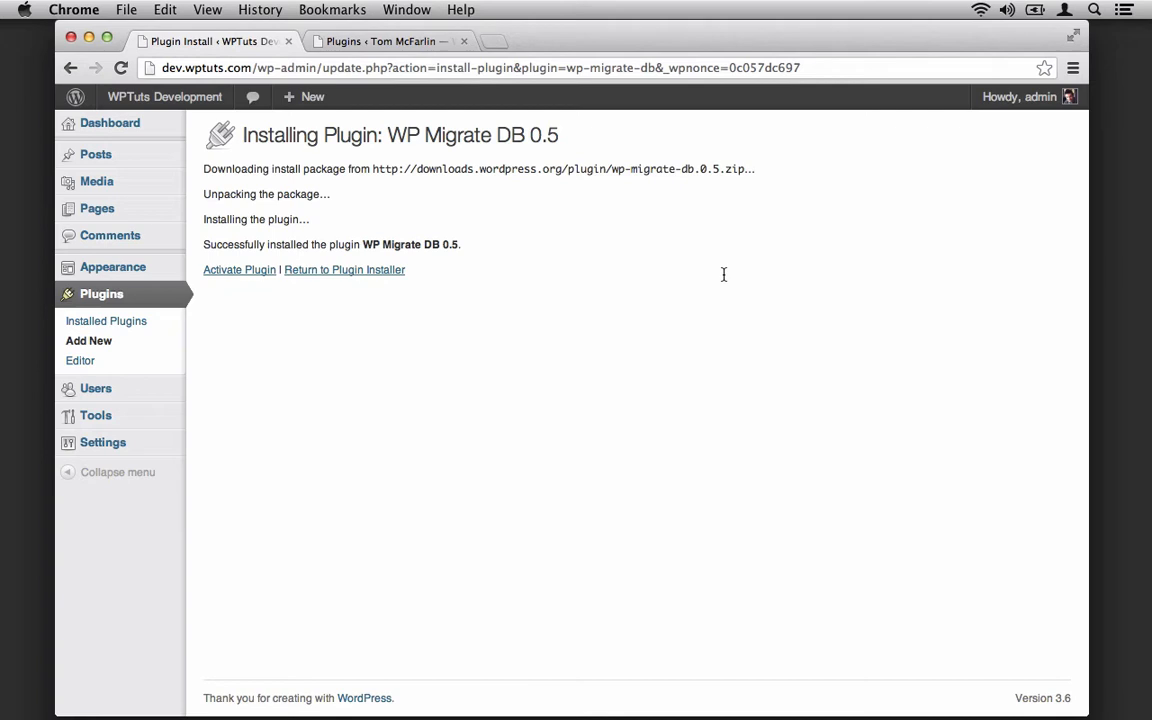
click(239, 270)
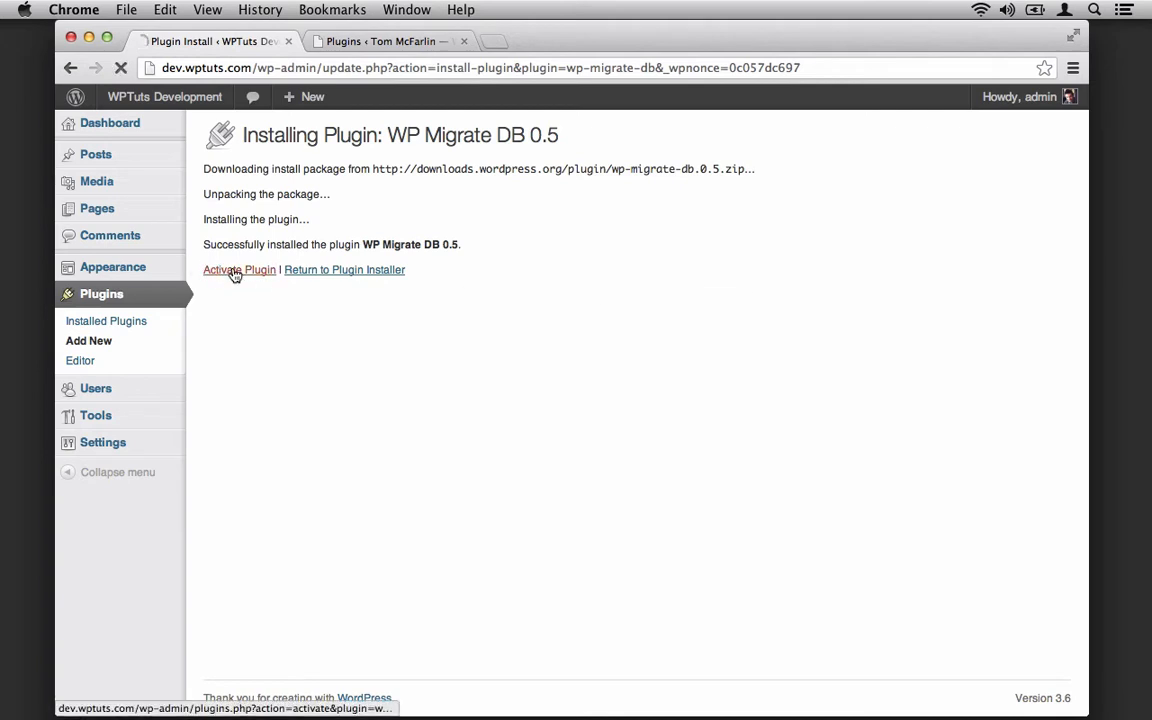
click(239, 269)
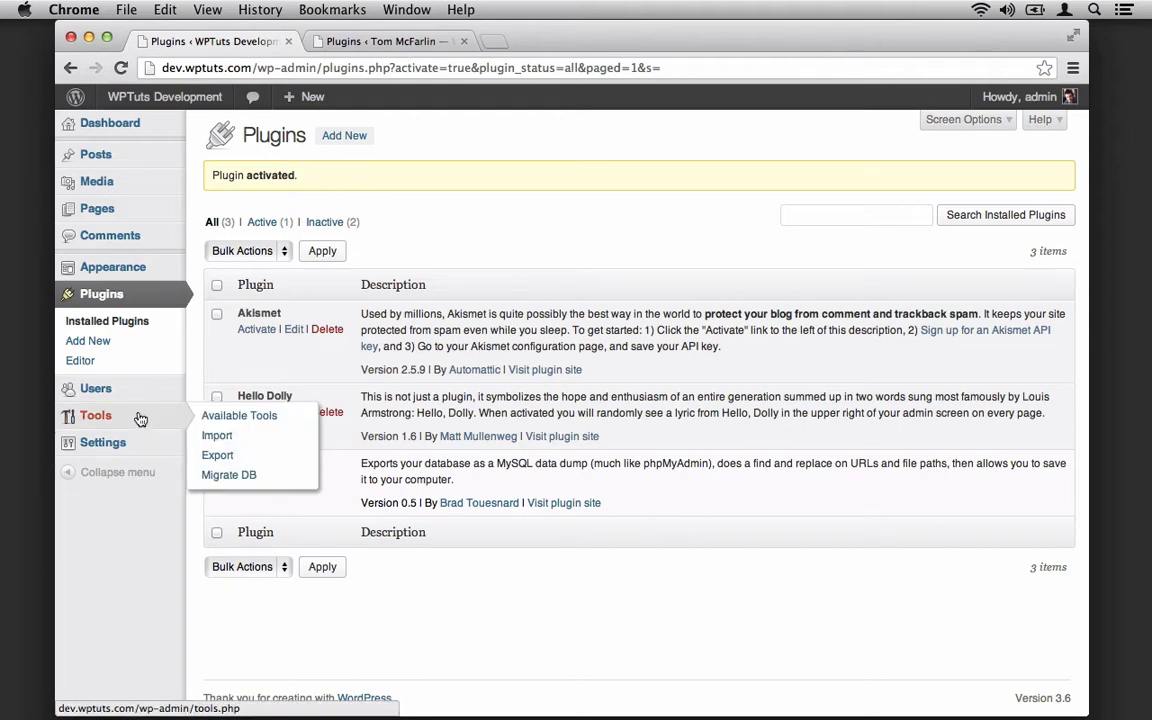
mouse_move(228, 475)
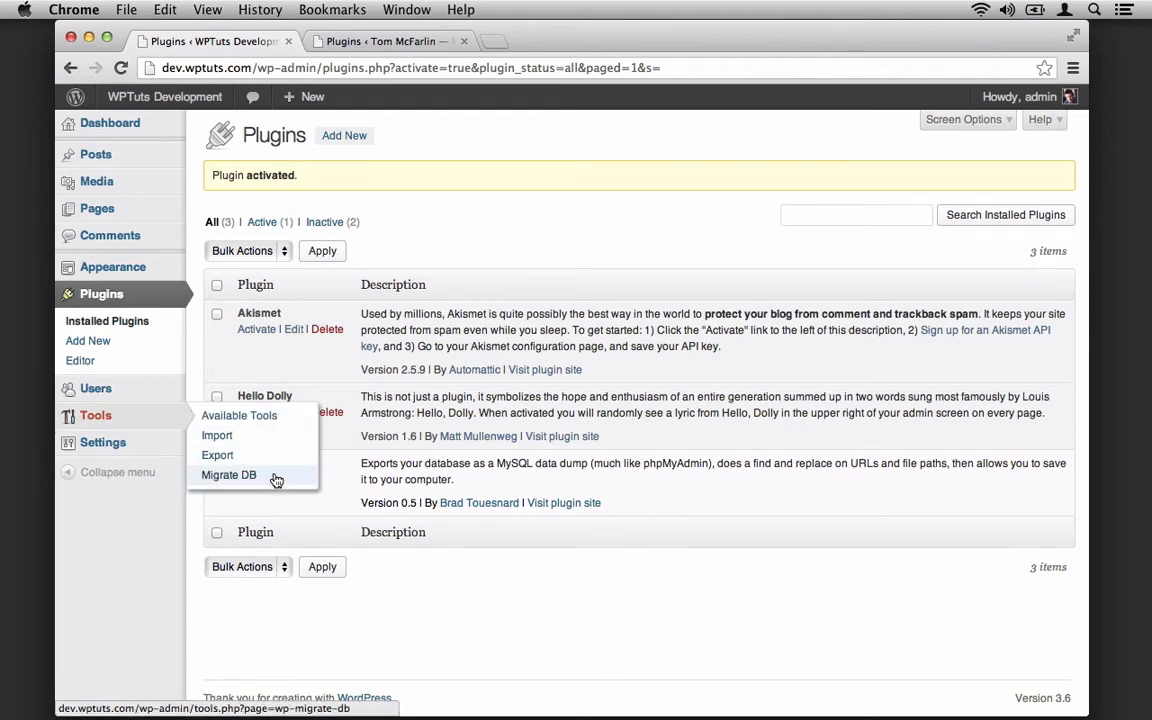
click(228, 474)
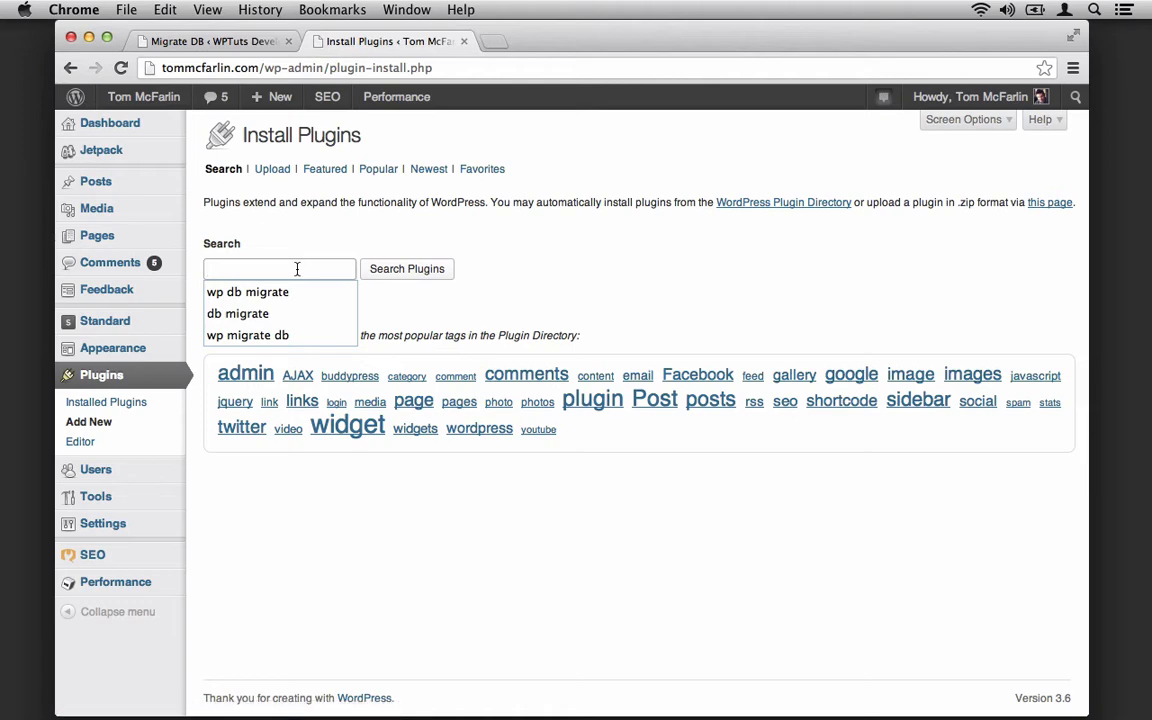
Step: Search for 'wp migrate db' and install the WP Migrate DB plugin on tommcfarlin.com
text(wp migrate db)
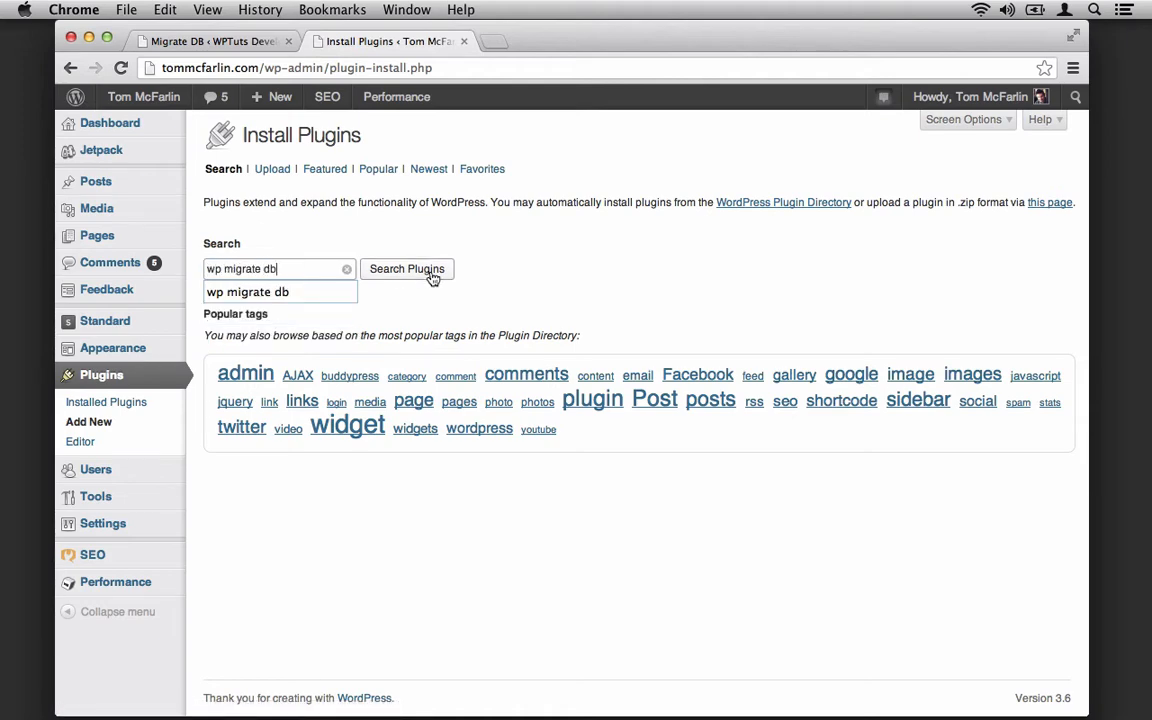
click(406, 268)
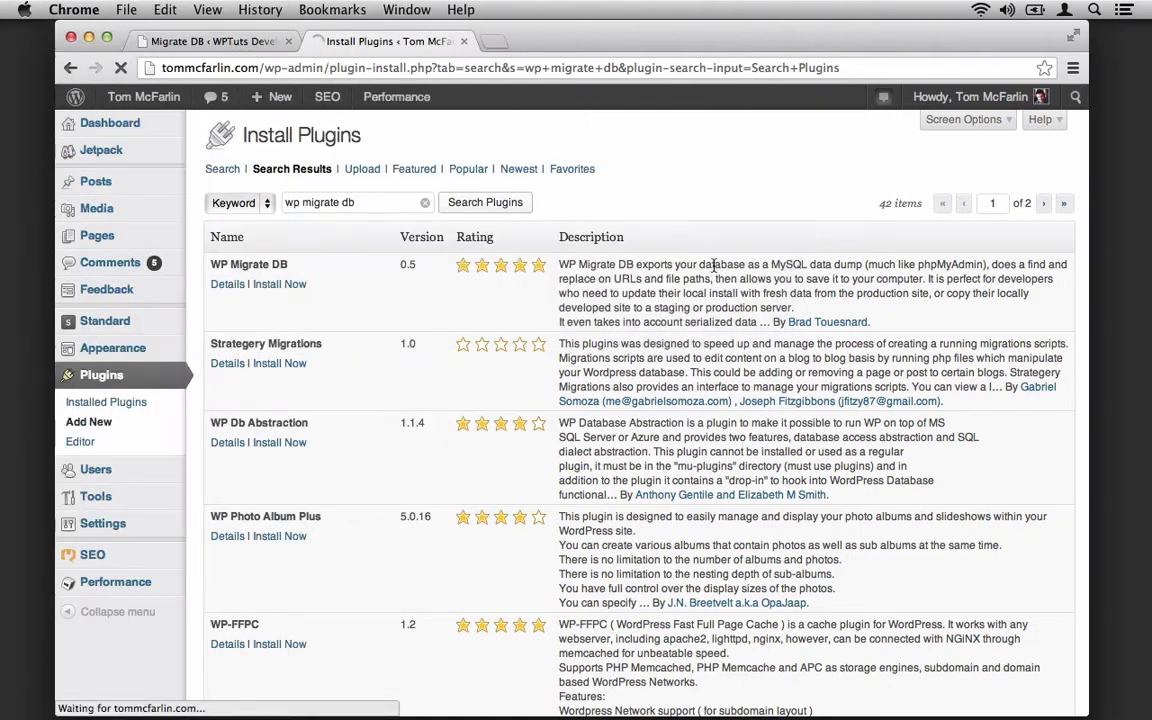
click(280, 284)
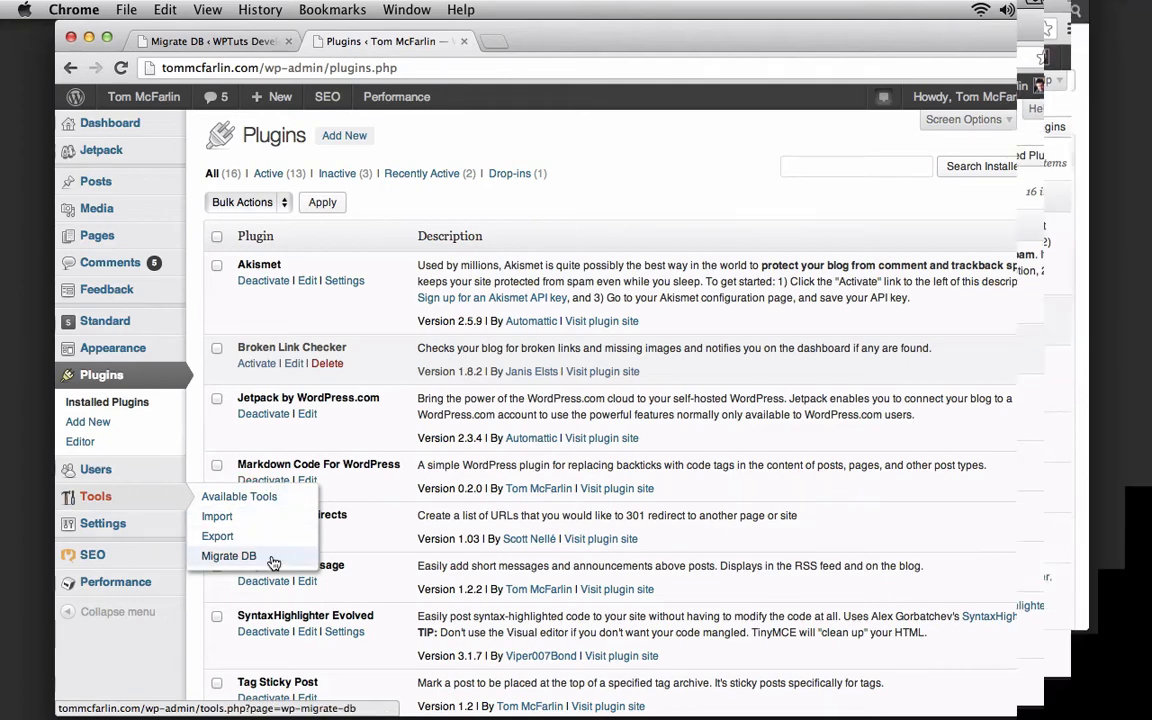
click(228, 556)
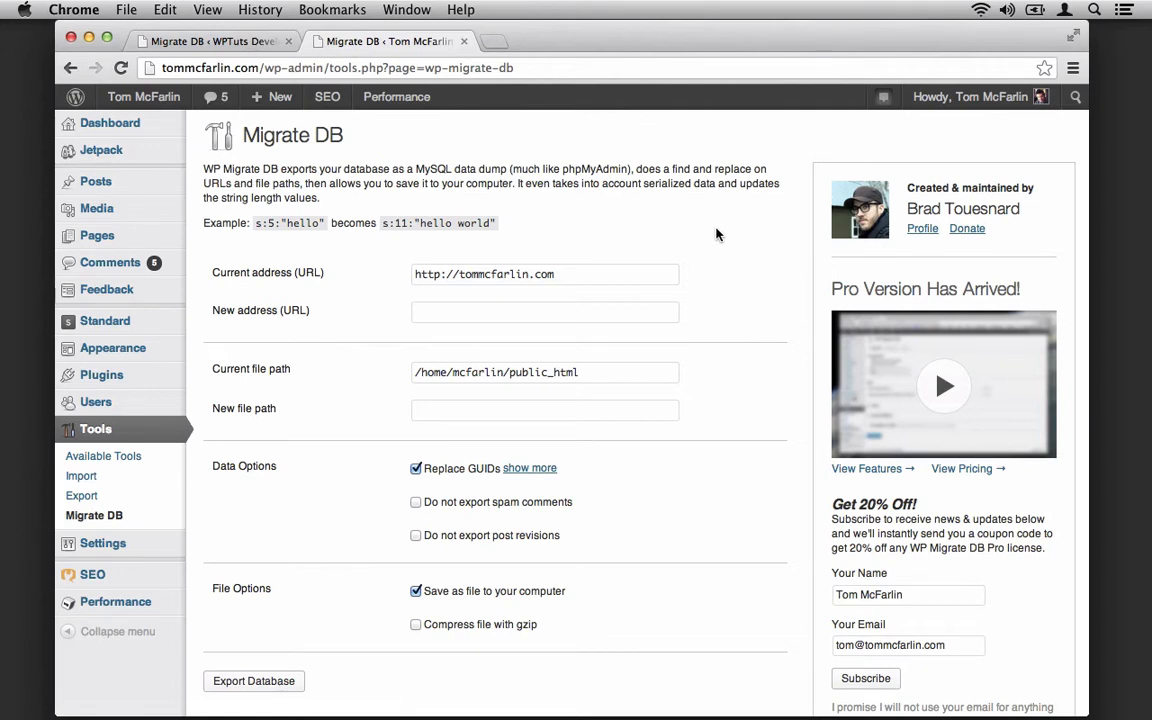
text(http)
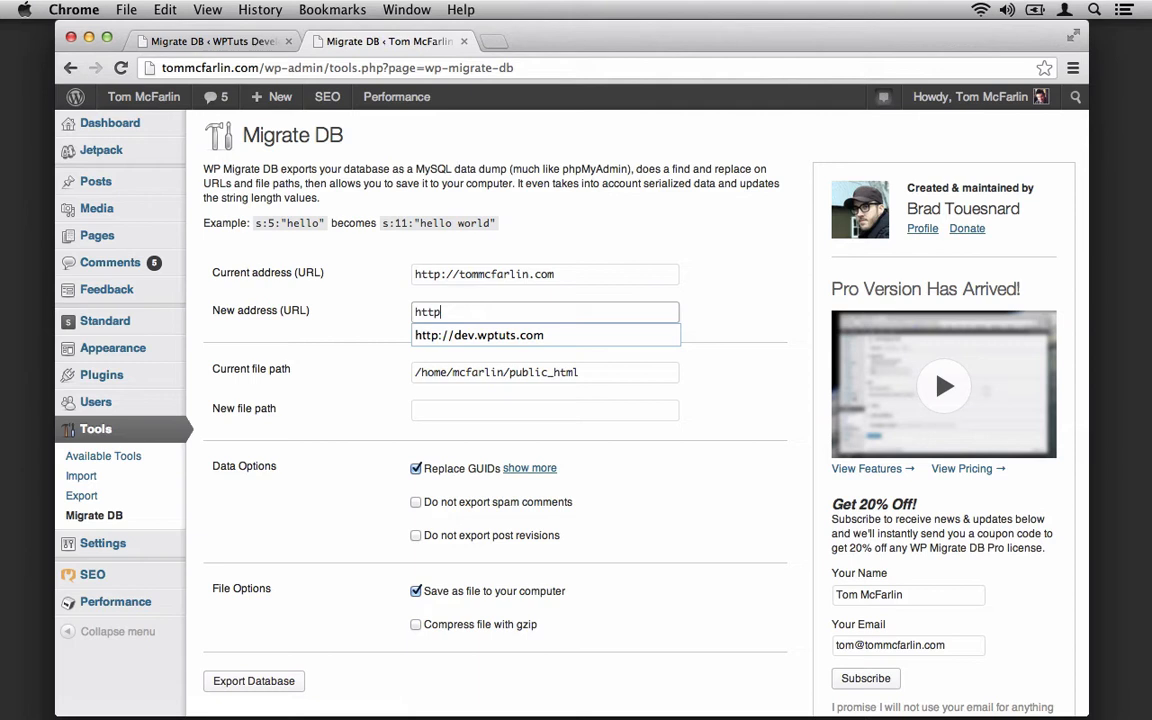
text(://)
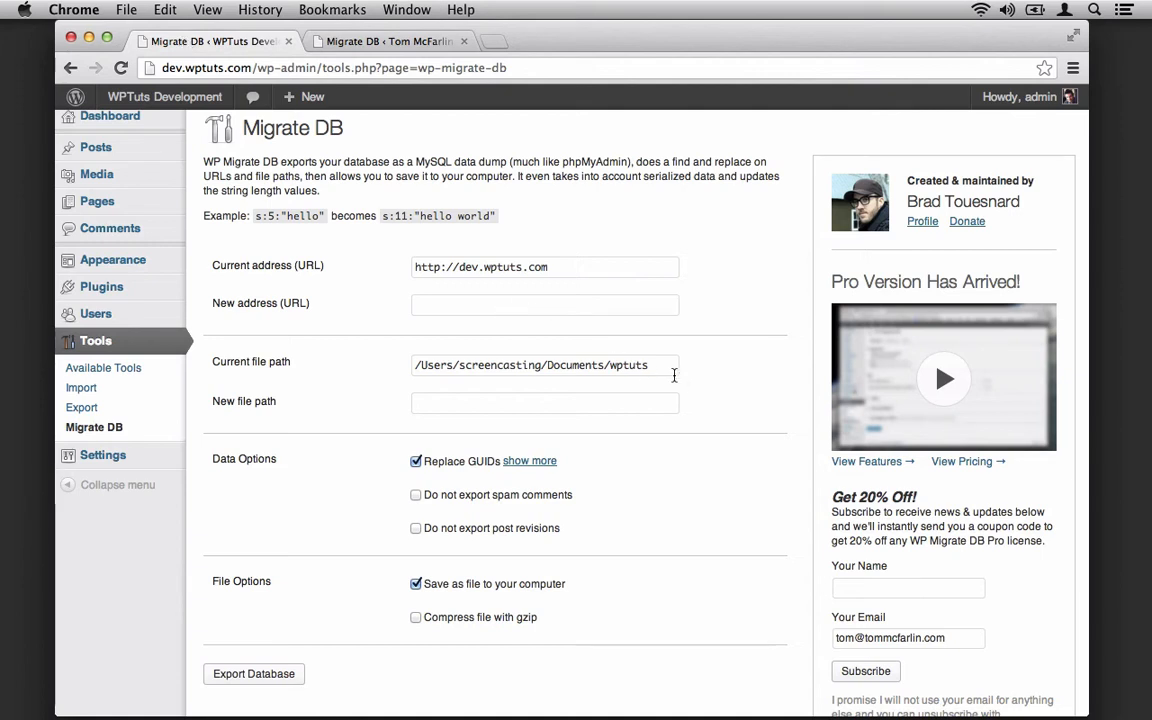
Step: Copy the dev site's file path, and enable 'Do not export spam comments' and gzip compression
triple_click(545, 365)
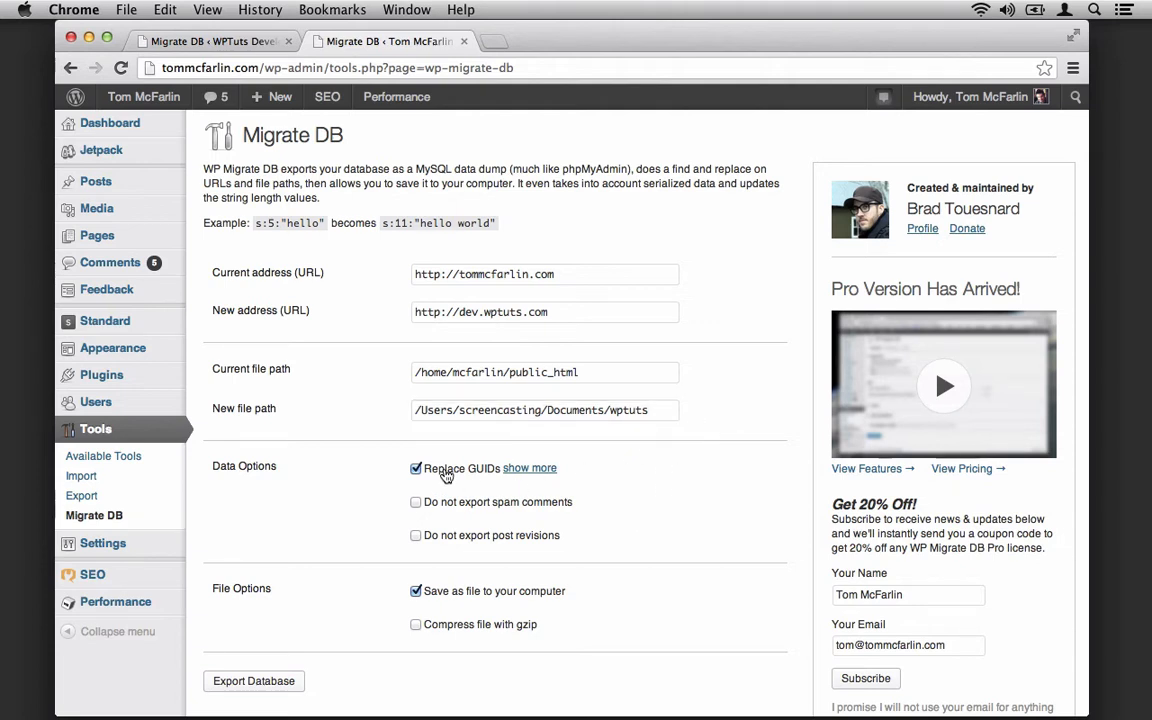
mouse_move(483, 481)
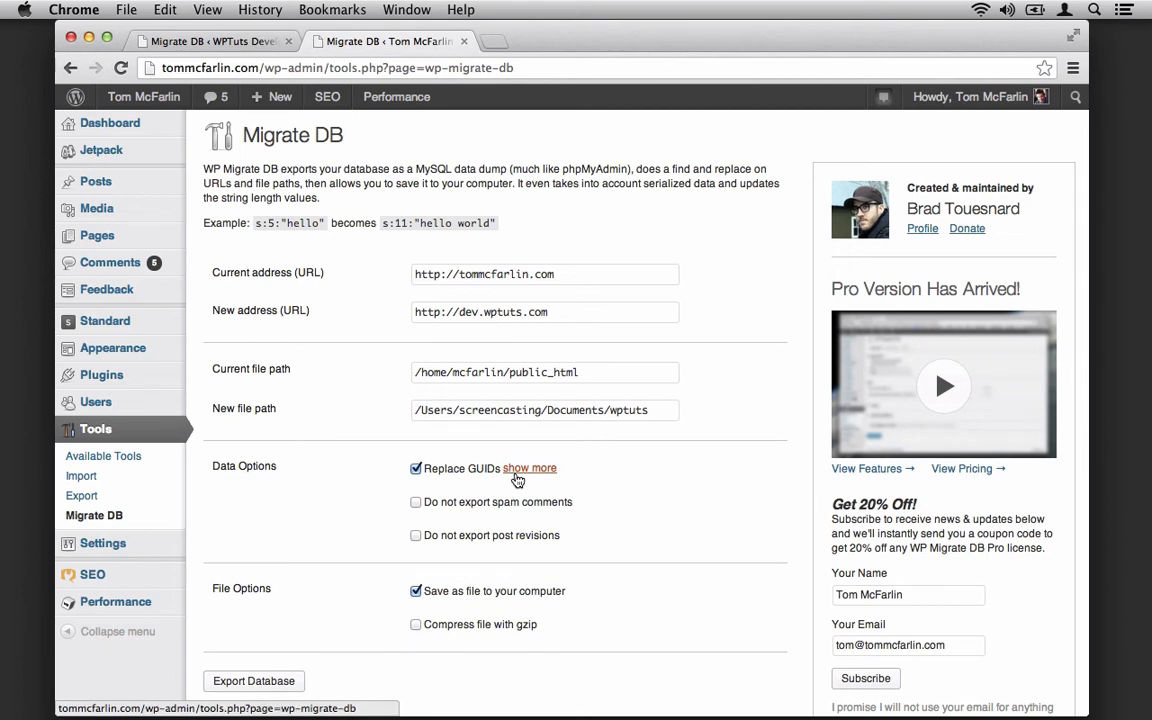
click(528, 468)
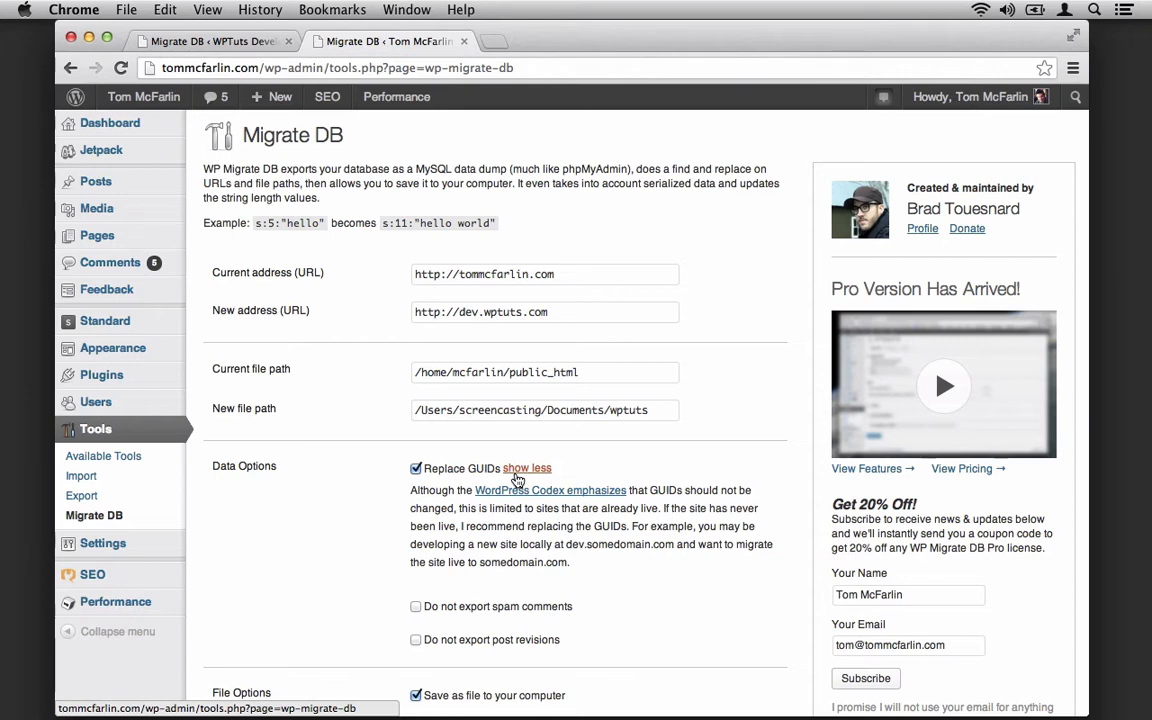
click(526, 468)
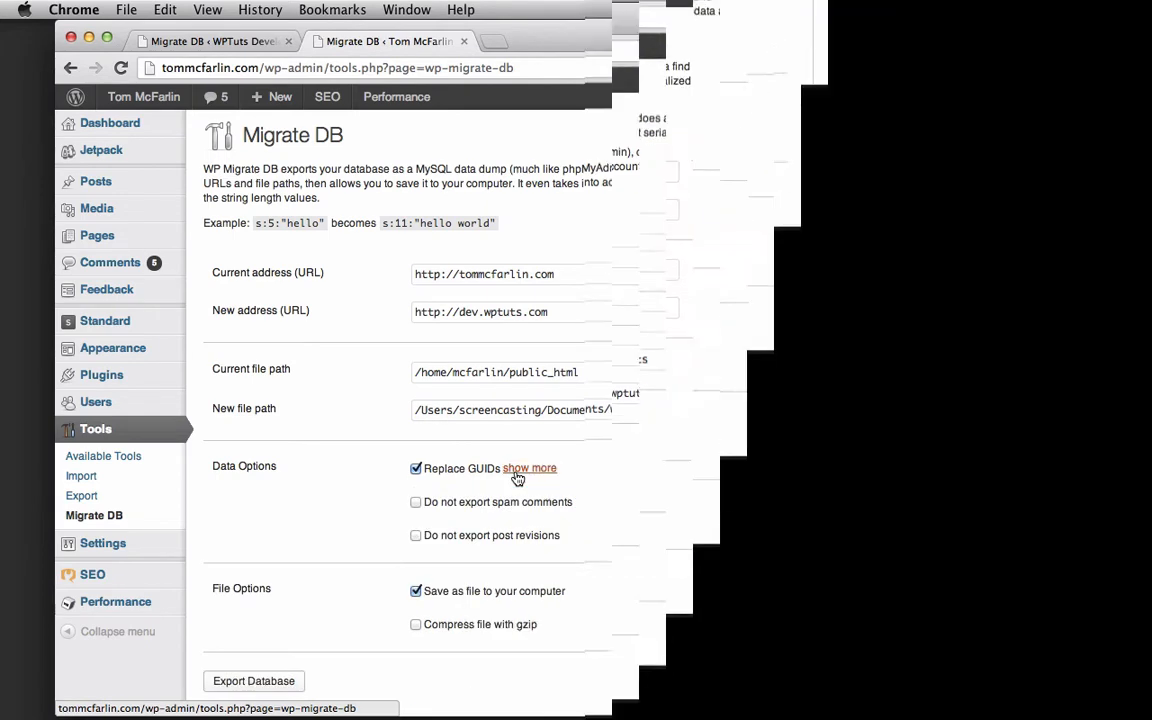
click(416, 501)
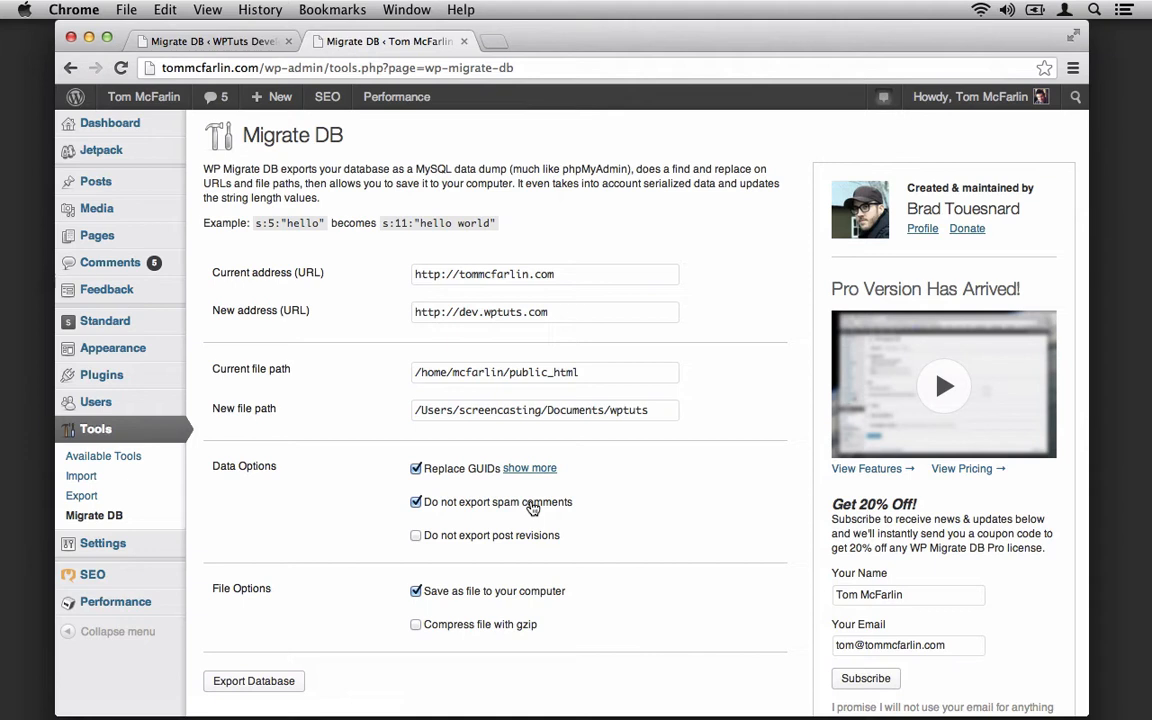
mouse_move(628, 510)
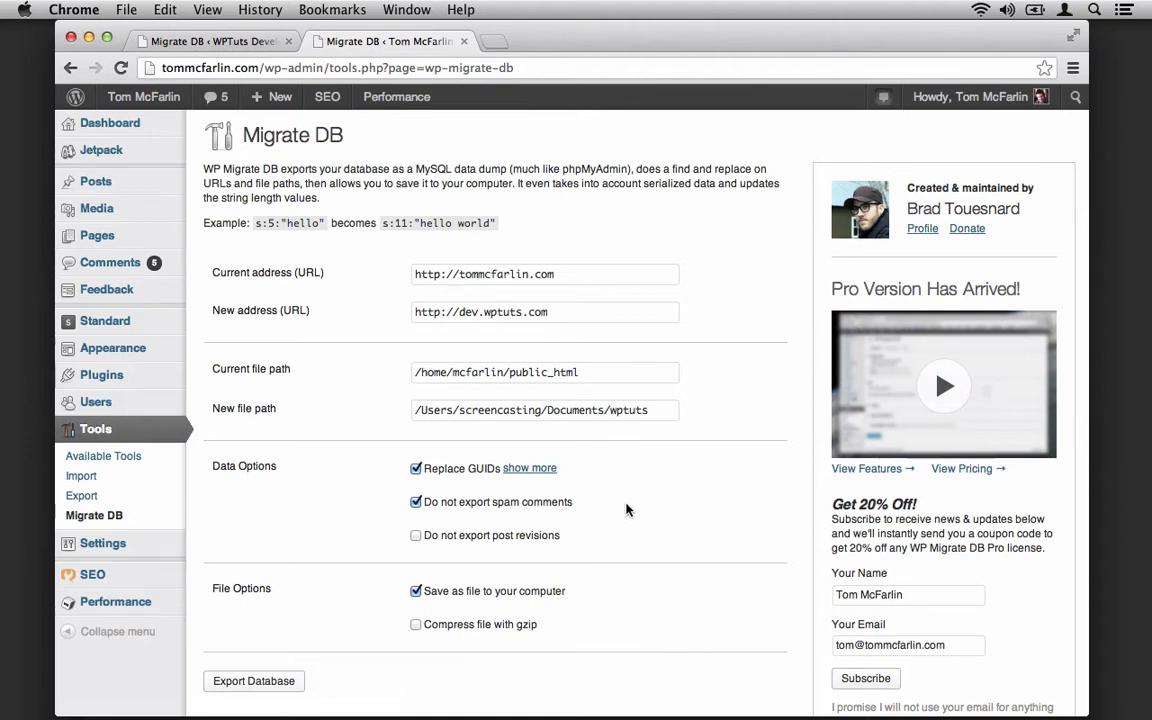
mouse_move(600, 541)
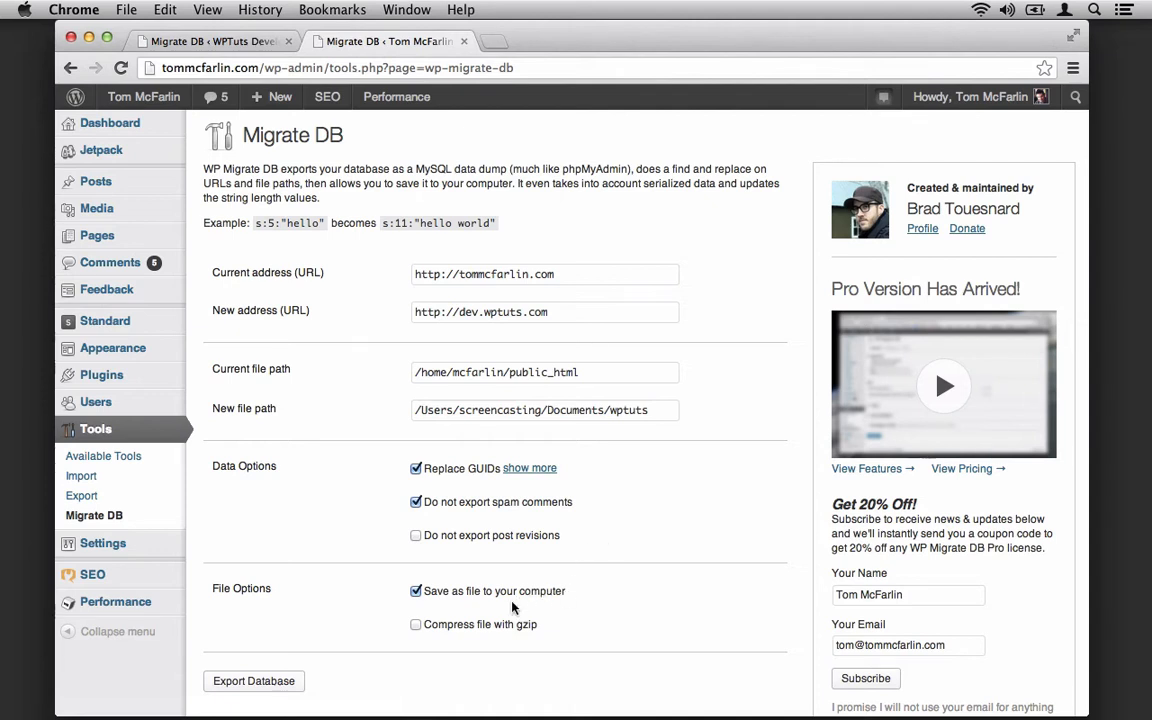
click(416, 624)
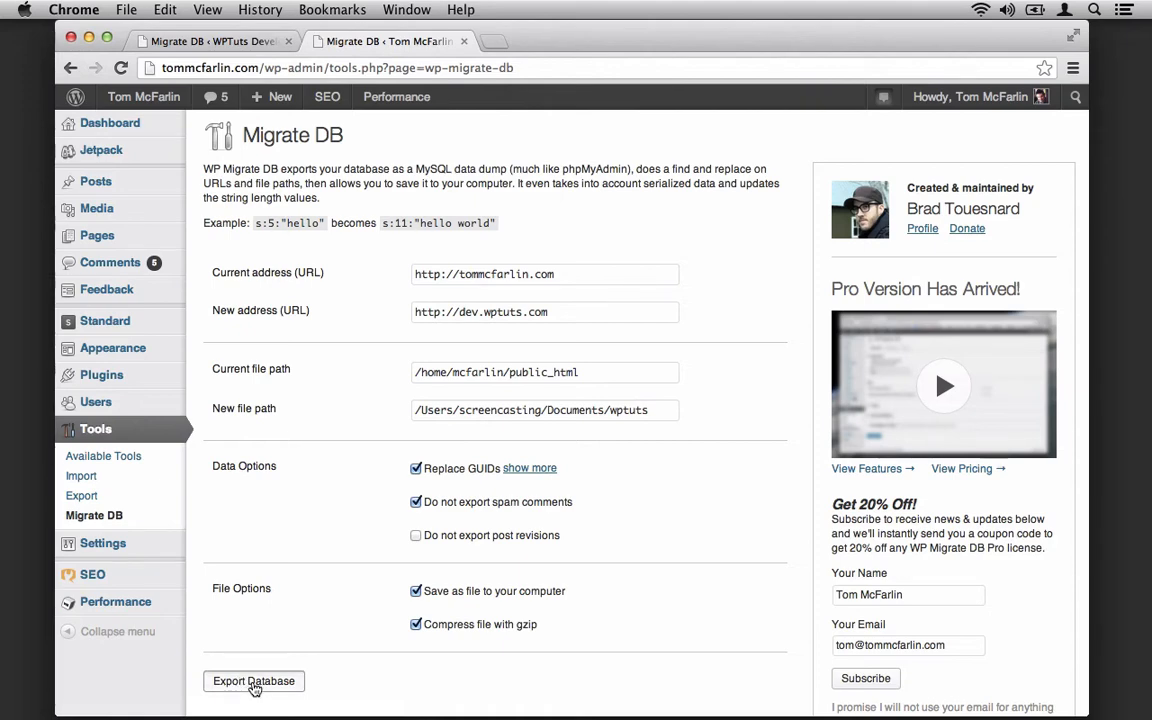
Step: Export the live database with replacements and reveal the downloaded .sql.gz in Finder
click(254, 681)
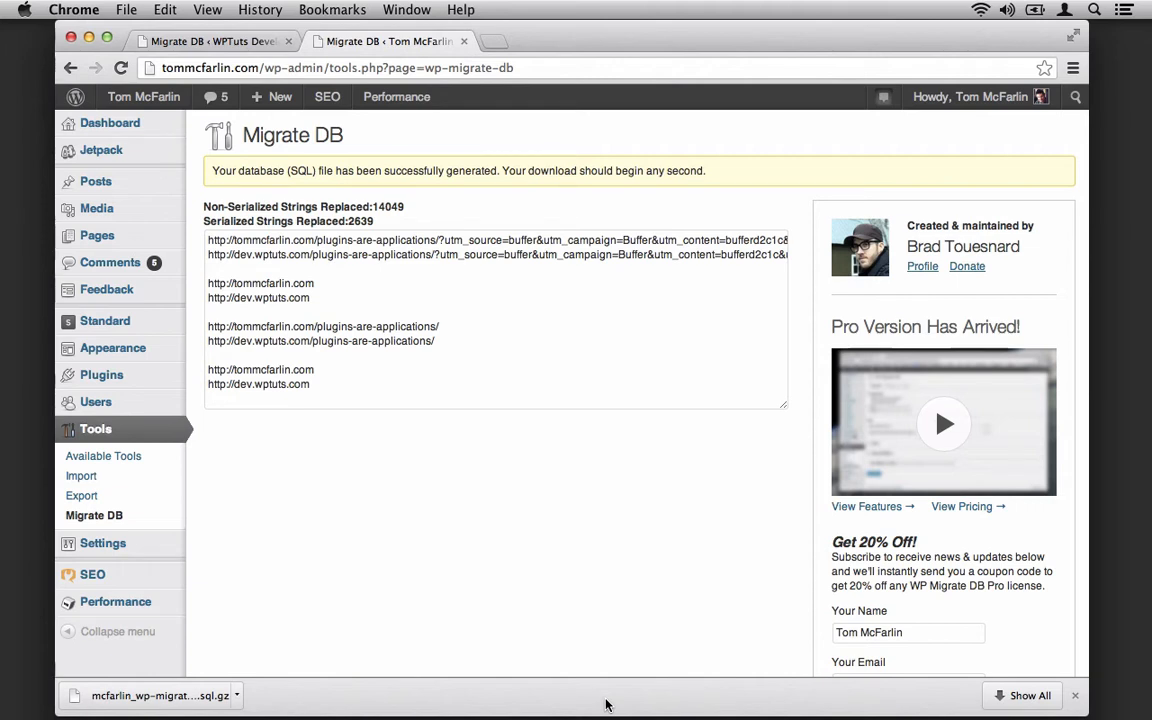
mouse_move(564, 330)
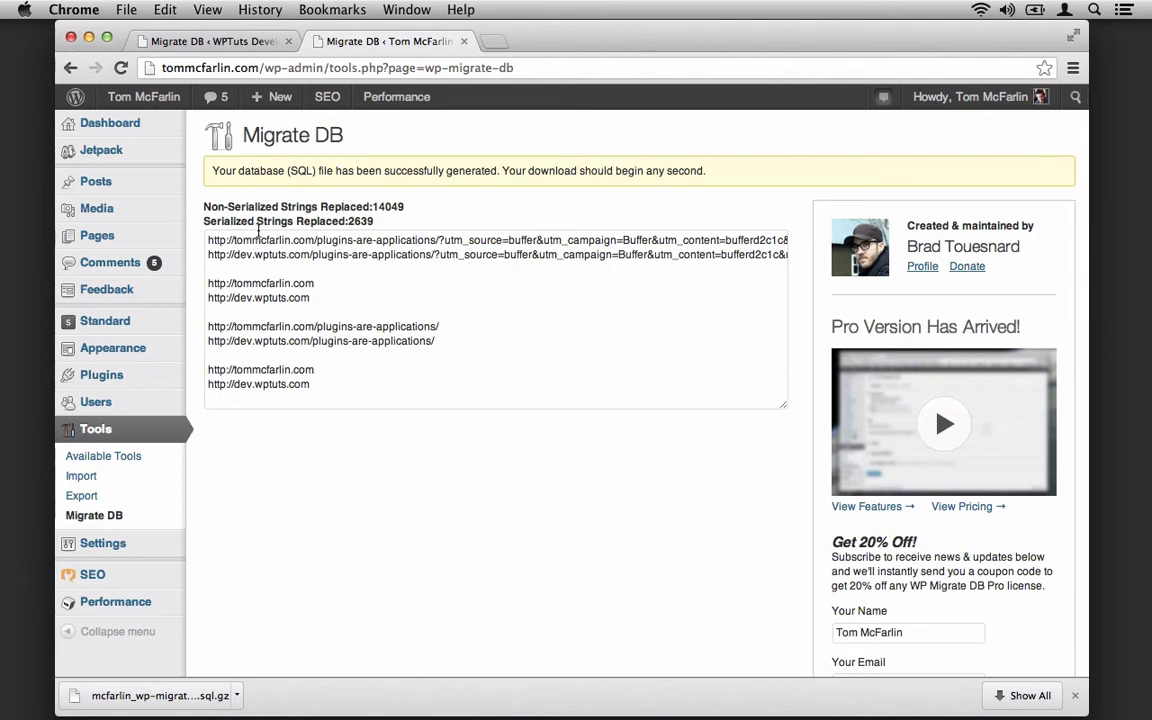
mouse_move(410, 225)
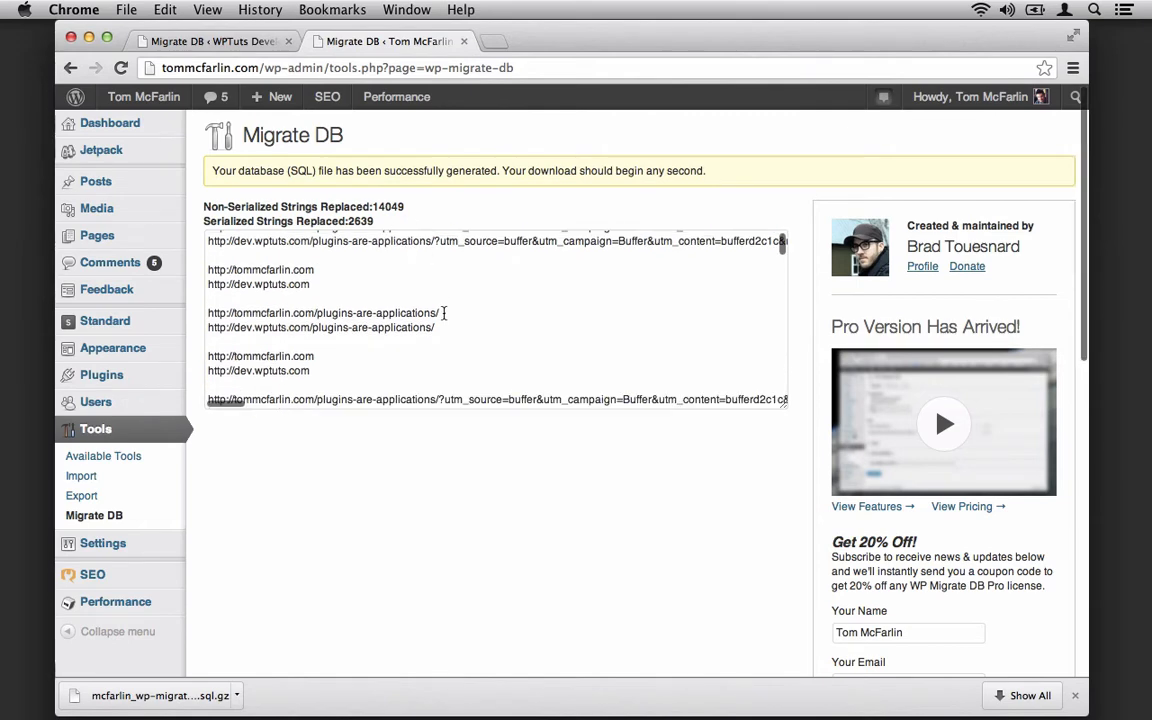
scroll(down, 3)
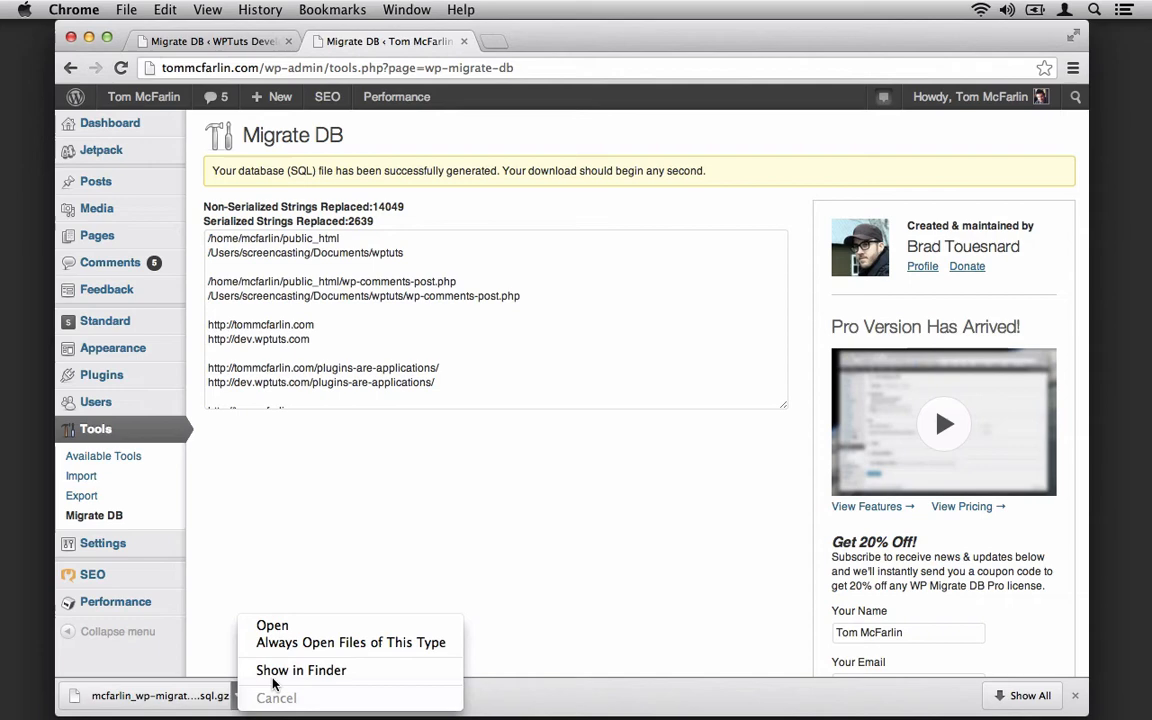
click(301, 670)
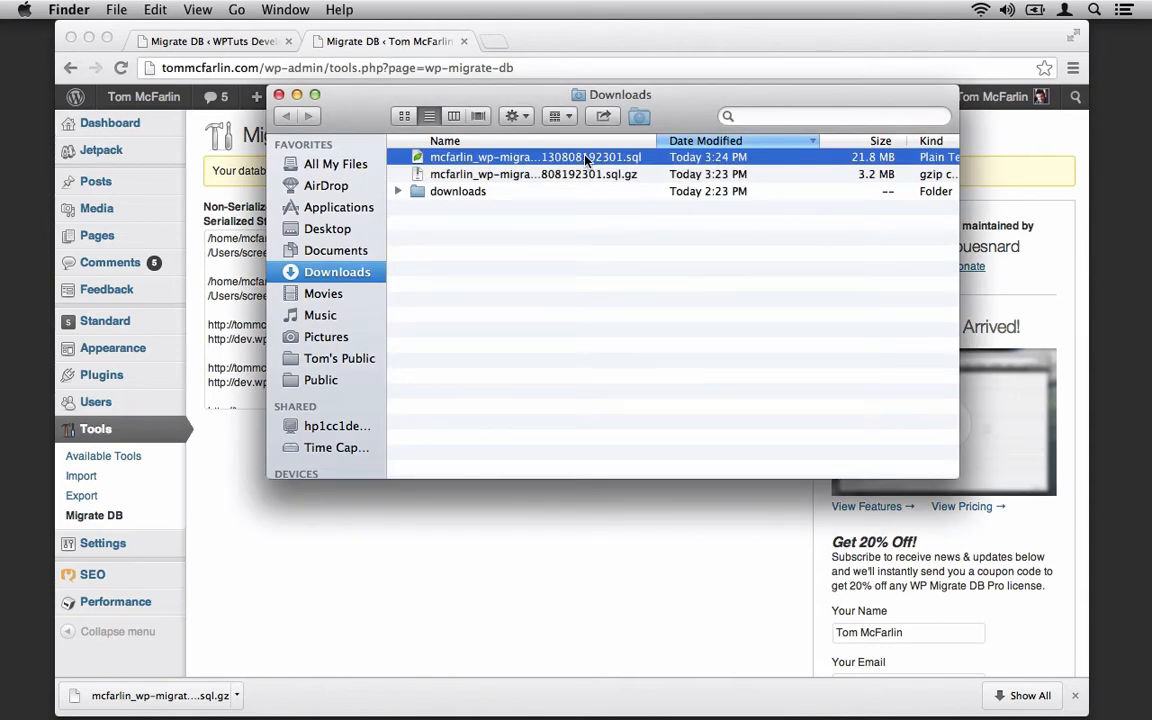
mouse_move(660, 108)
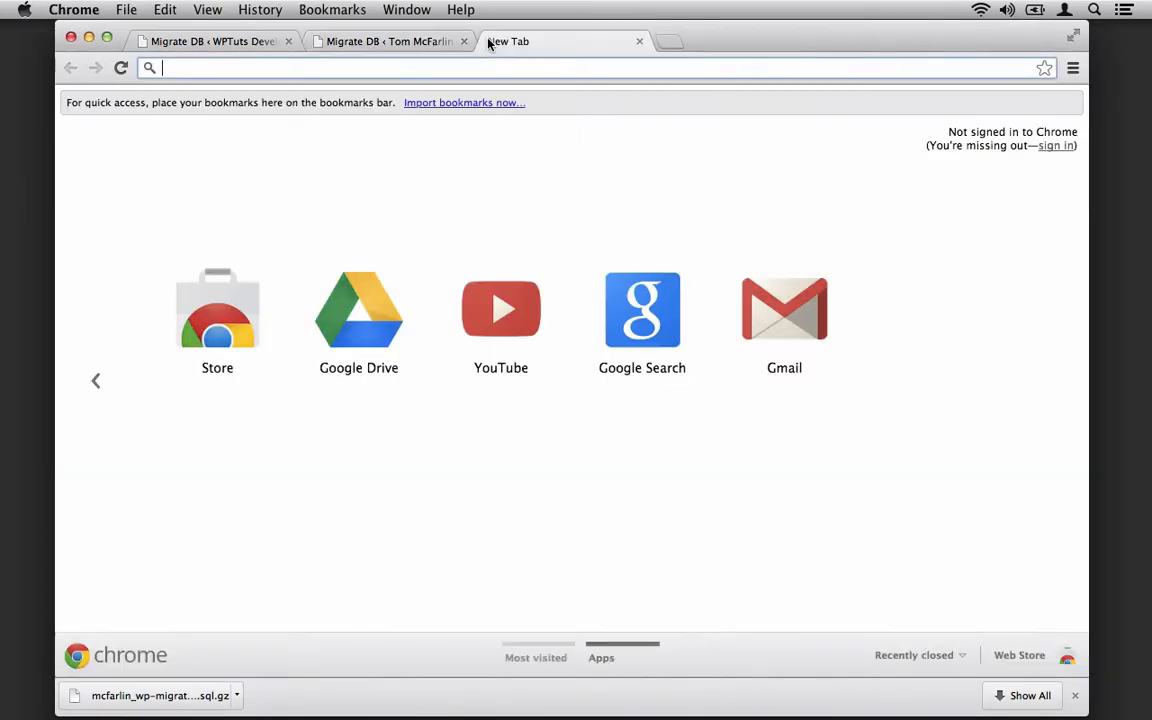
Step: Import the exported SQL dump into the devwptuts database through phpMyAdmin's Import tab
text(localhost/phpy)
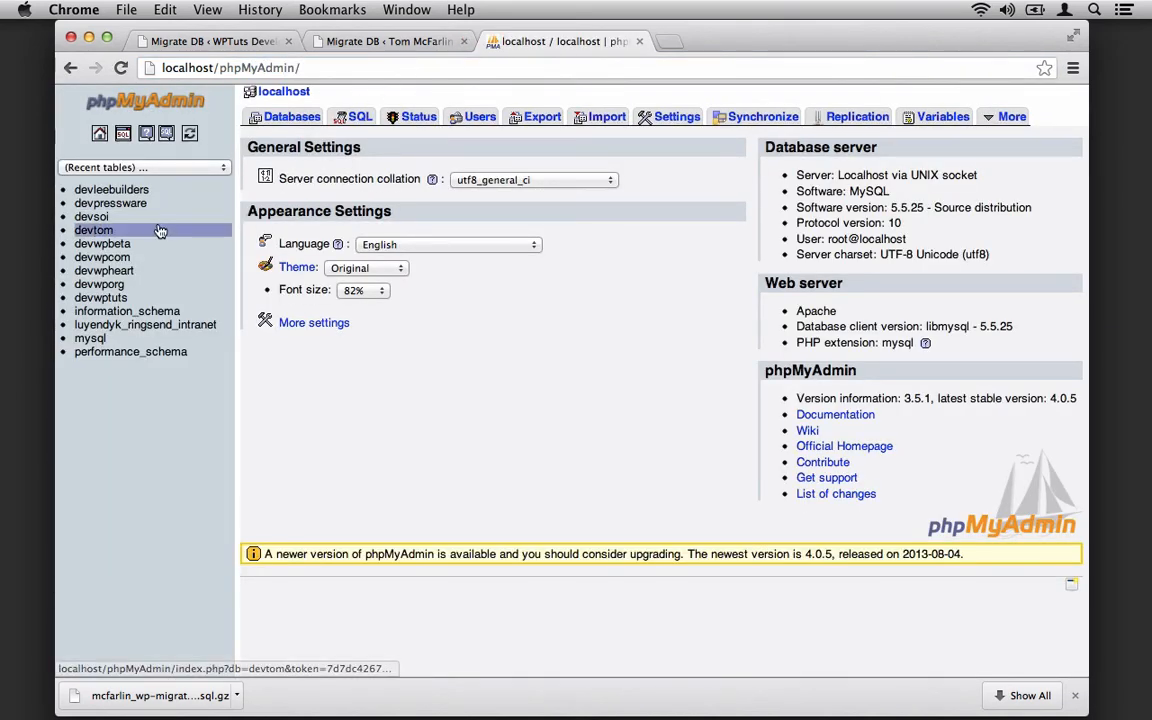
click(100, 297)
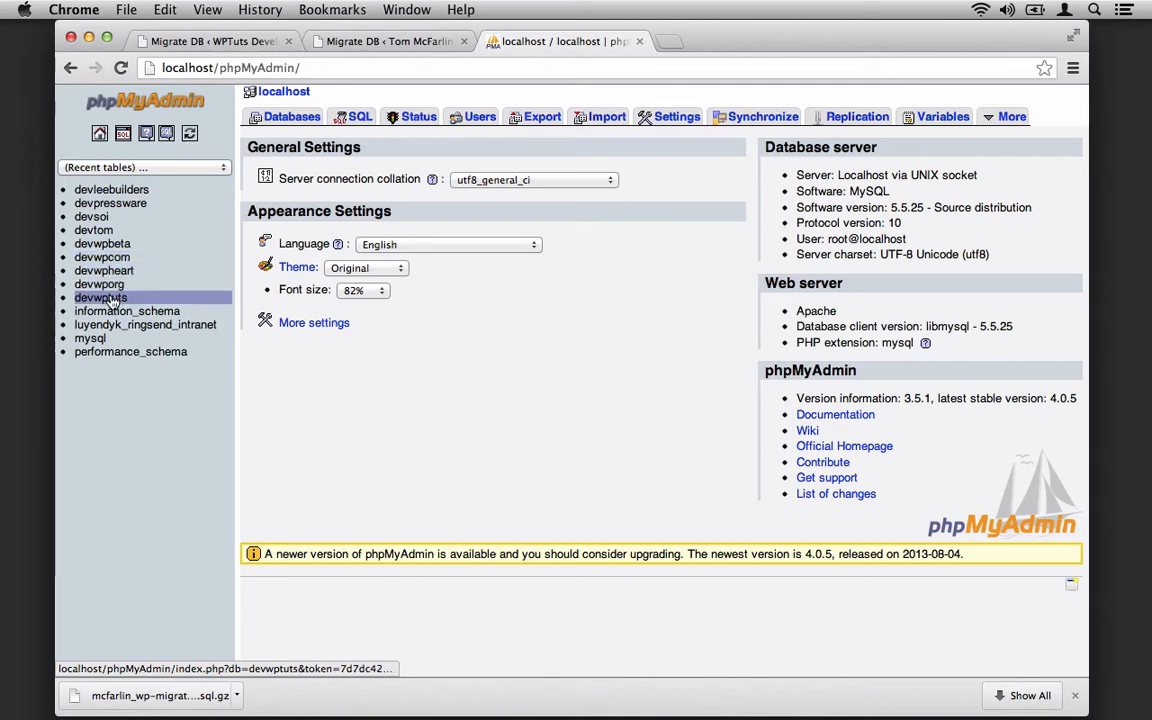
click(101, 297)
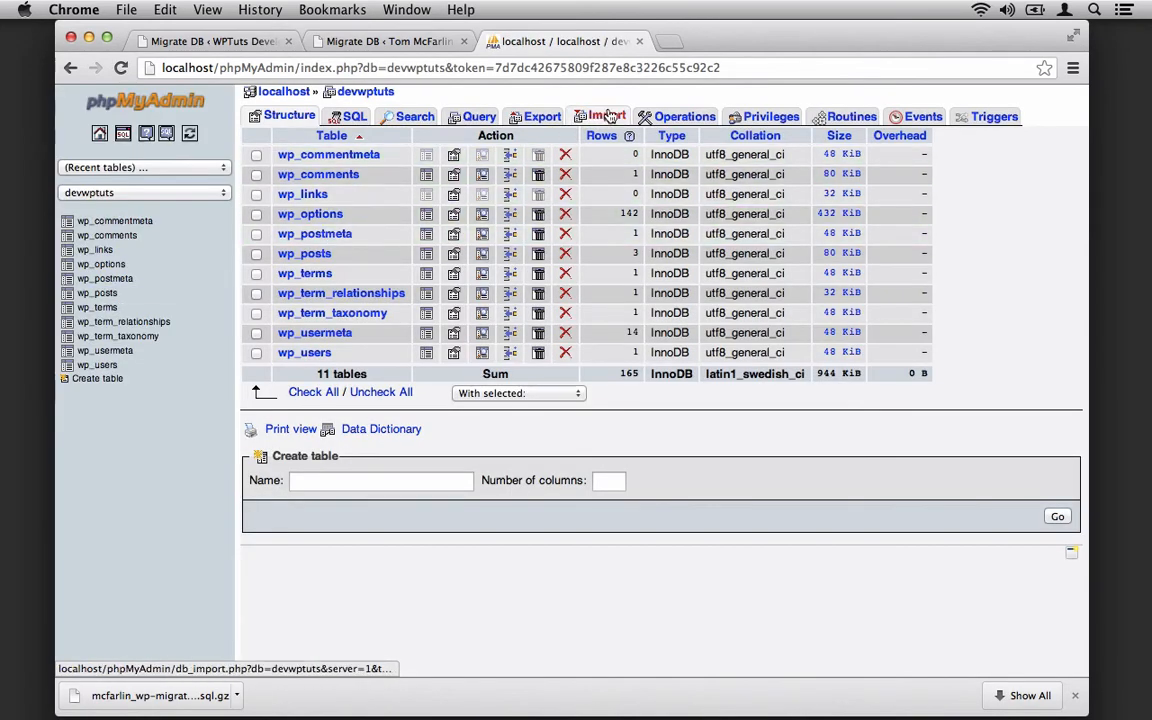
click(600, 116)
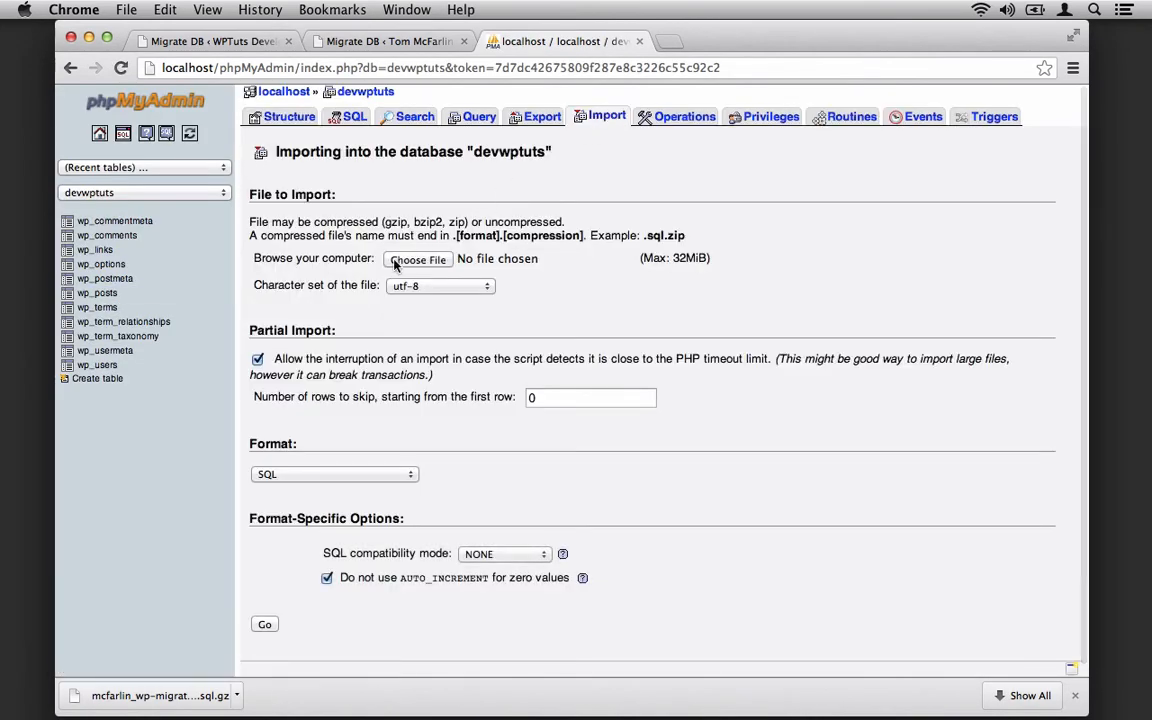
click(417, 259)
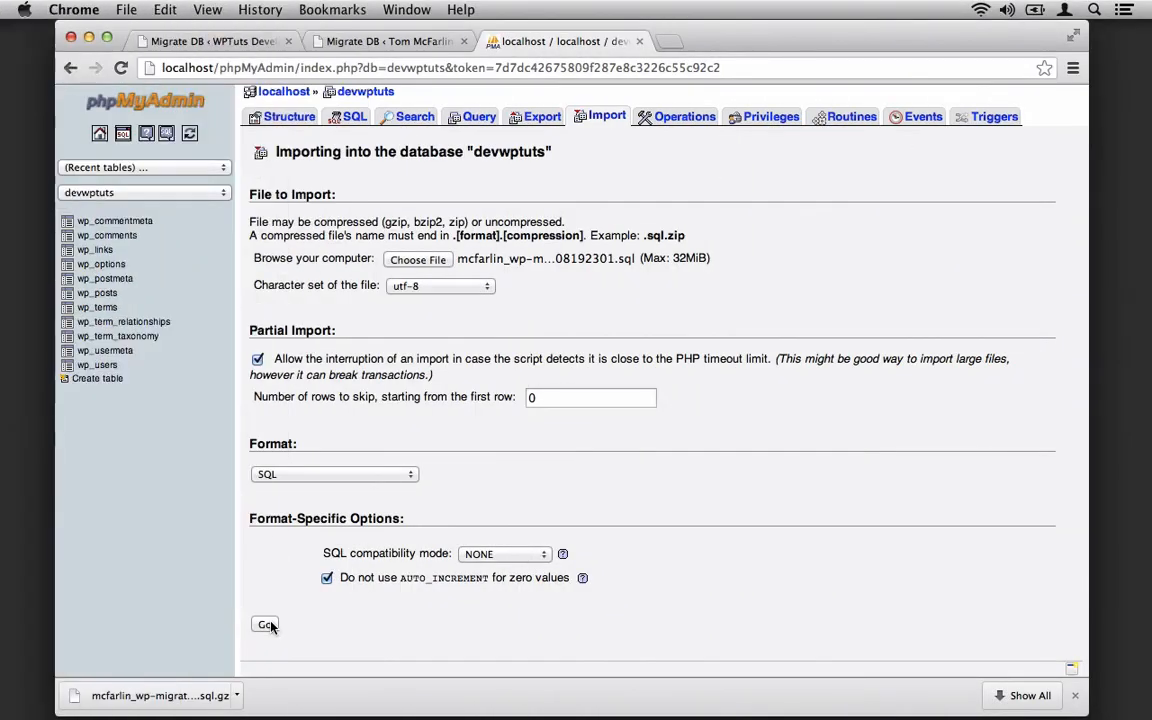
click(266, 624)
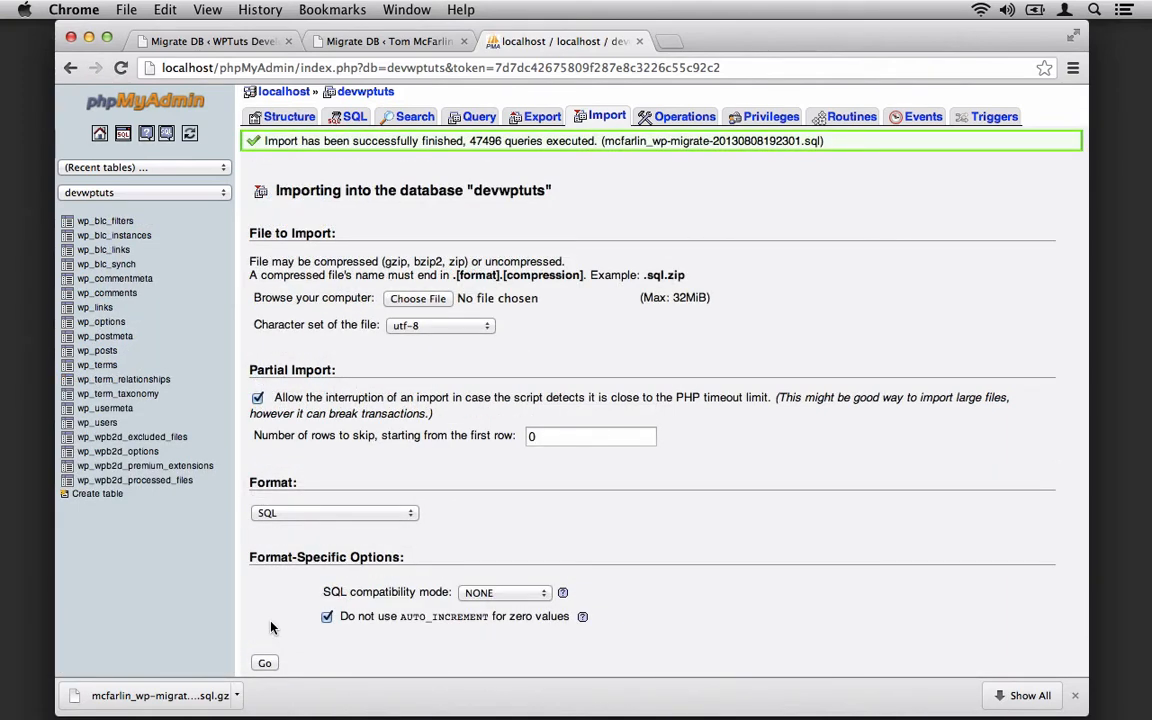
mouse_move(270, 548)
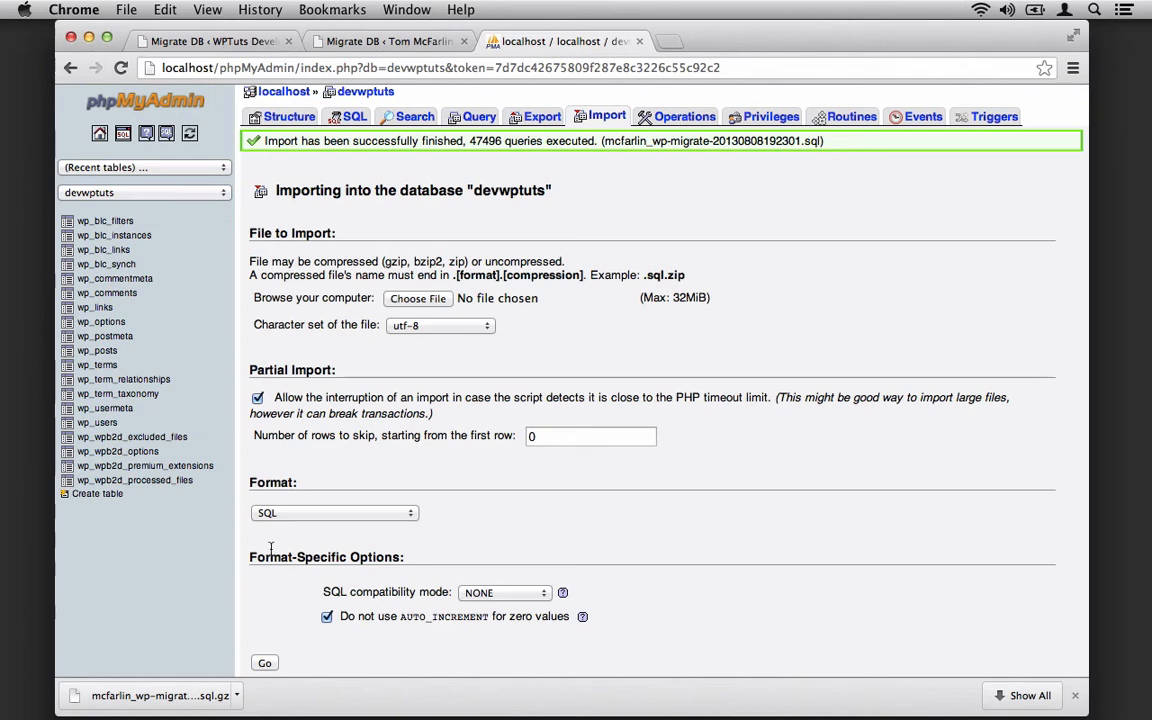
Step: Return to the dev.wptuts.com admin tab and log in to reach the Dashboard
click(207, 41)
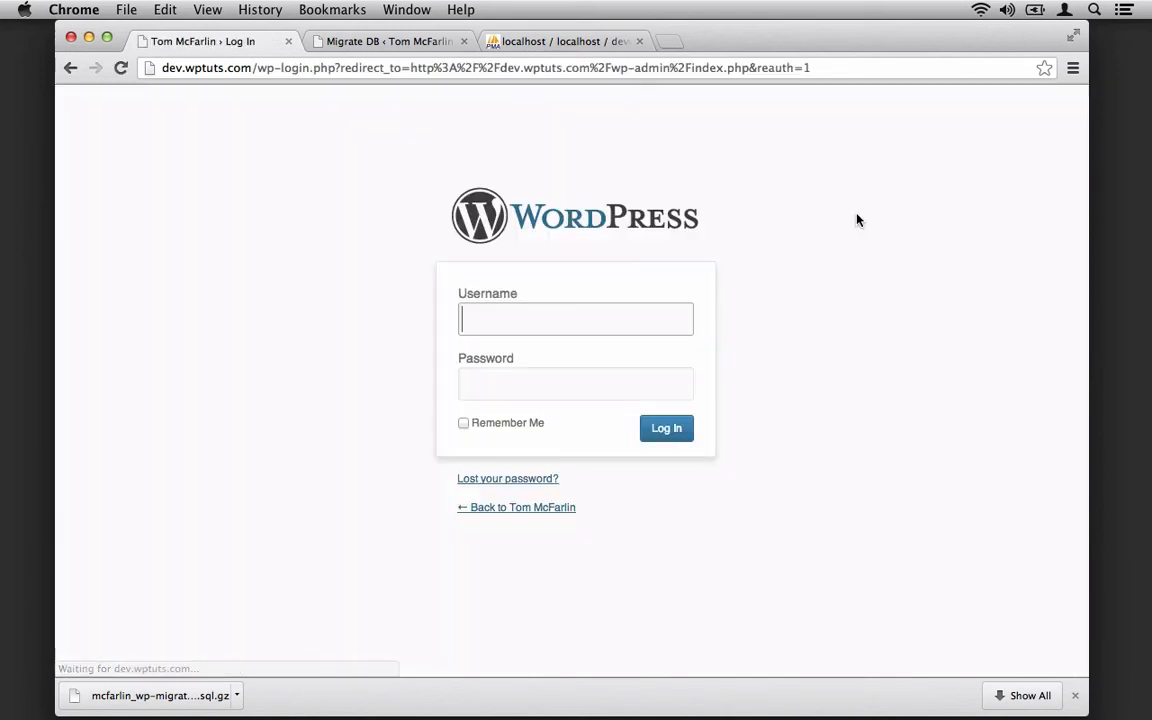
mouse_move(895, 297)
text(tom)
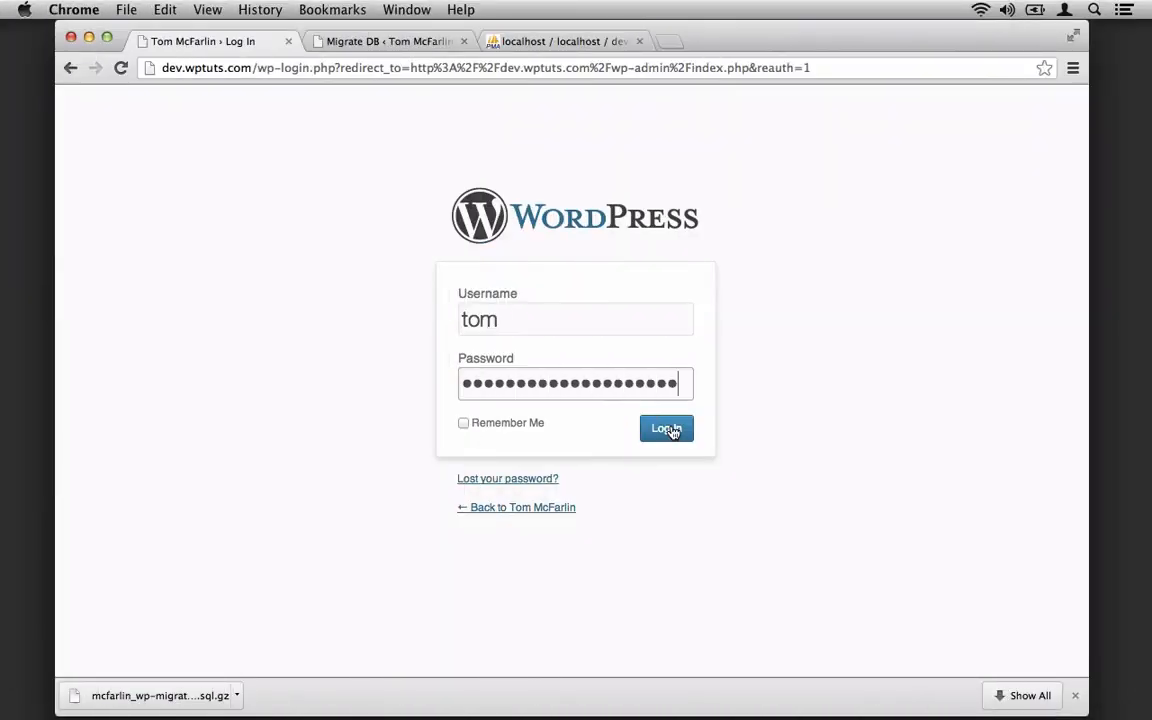
click(665, 428)
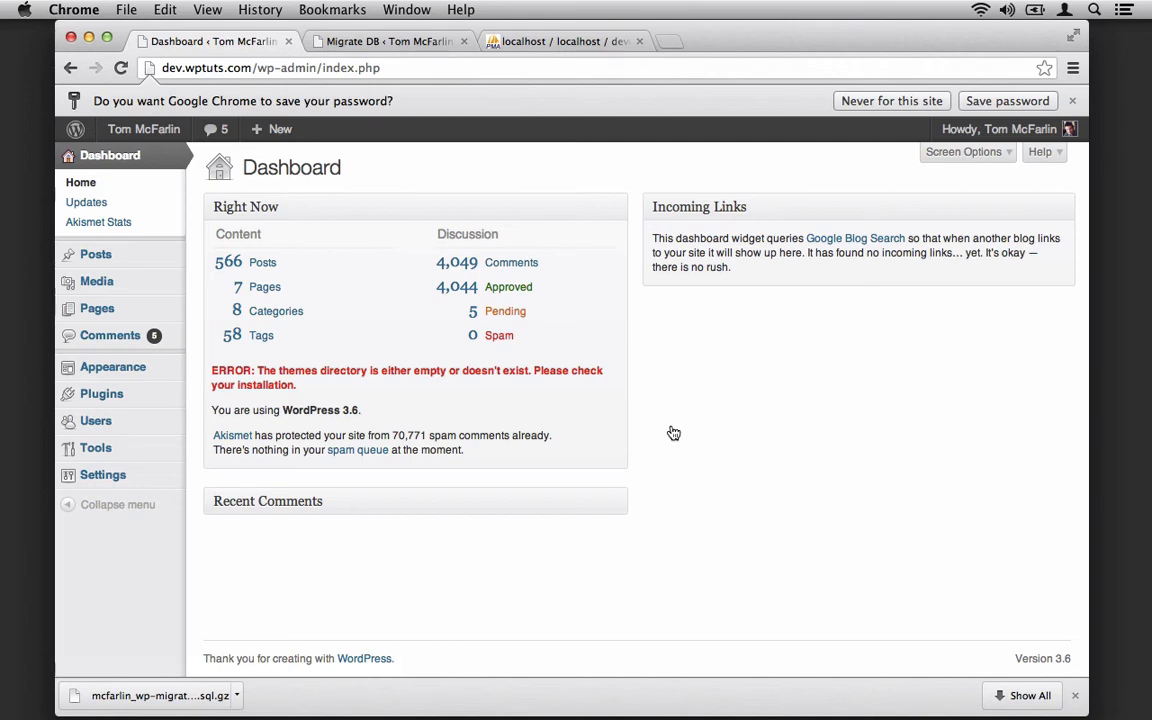
mouse_move(95, 254)
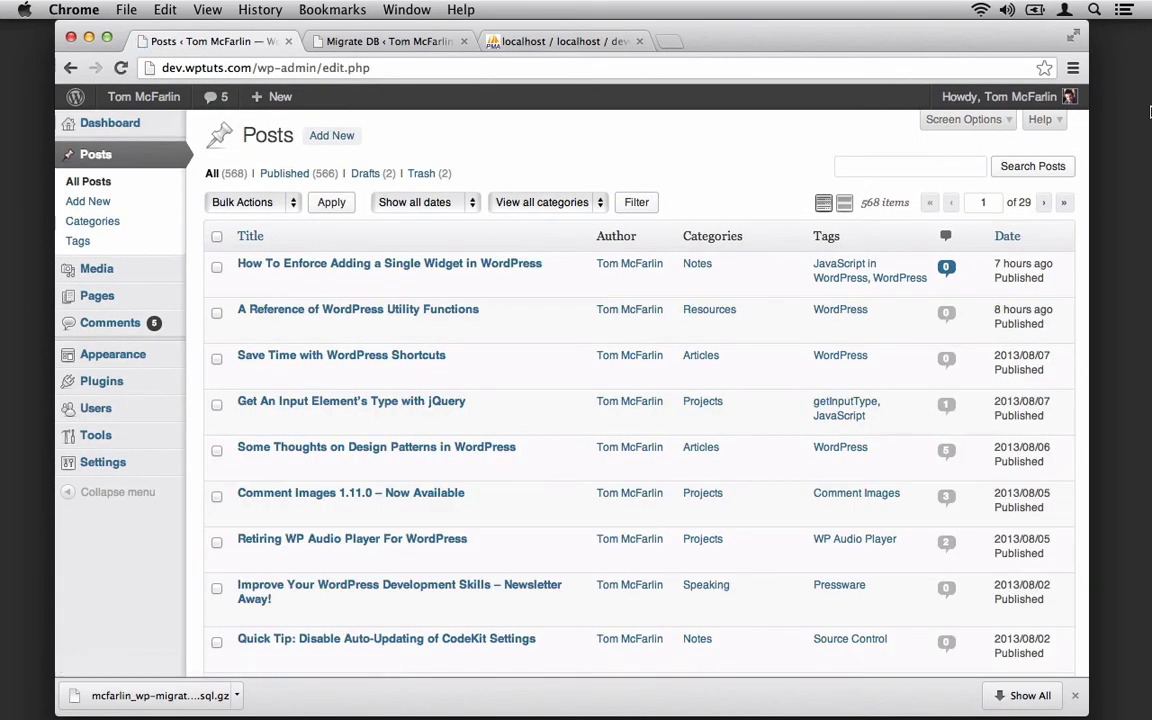
Step: Scroll through the dev site's list of imported posts
scroll(down, 3)
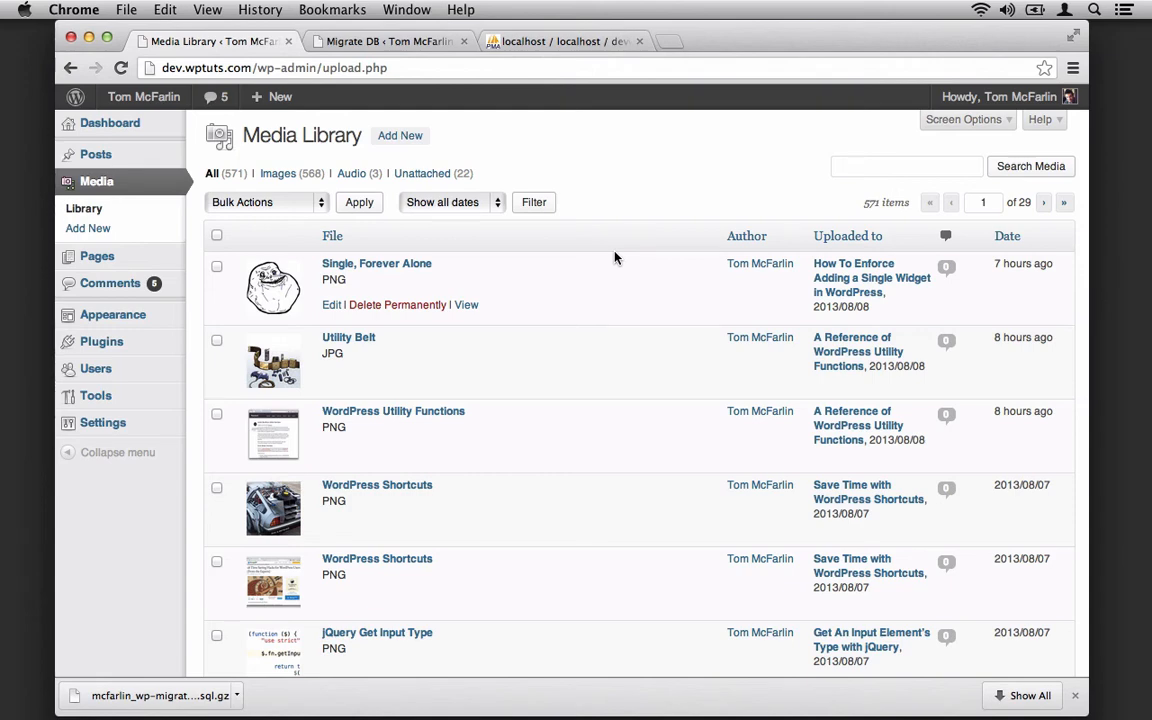
mouse_move(184, 710)
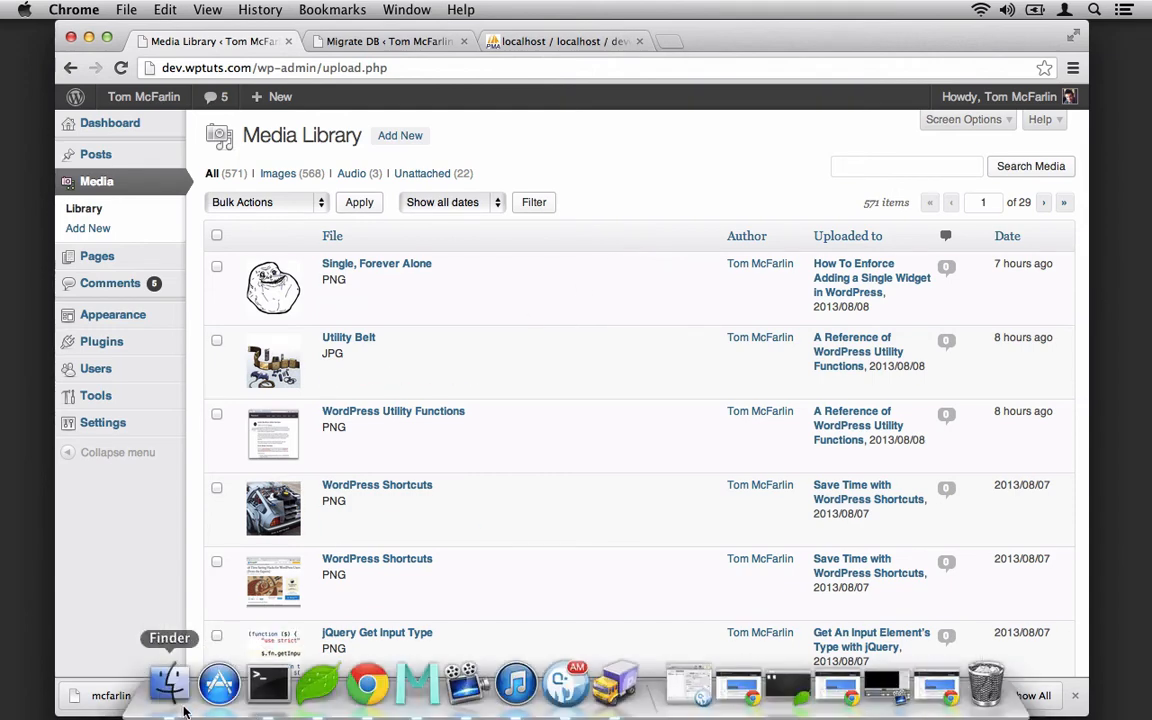
Step: Check in Finder that wptuts/wp-content/uploads holds 2010–2013 folders, then return to the browser
click(169, 683)
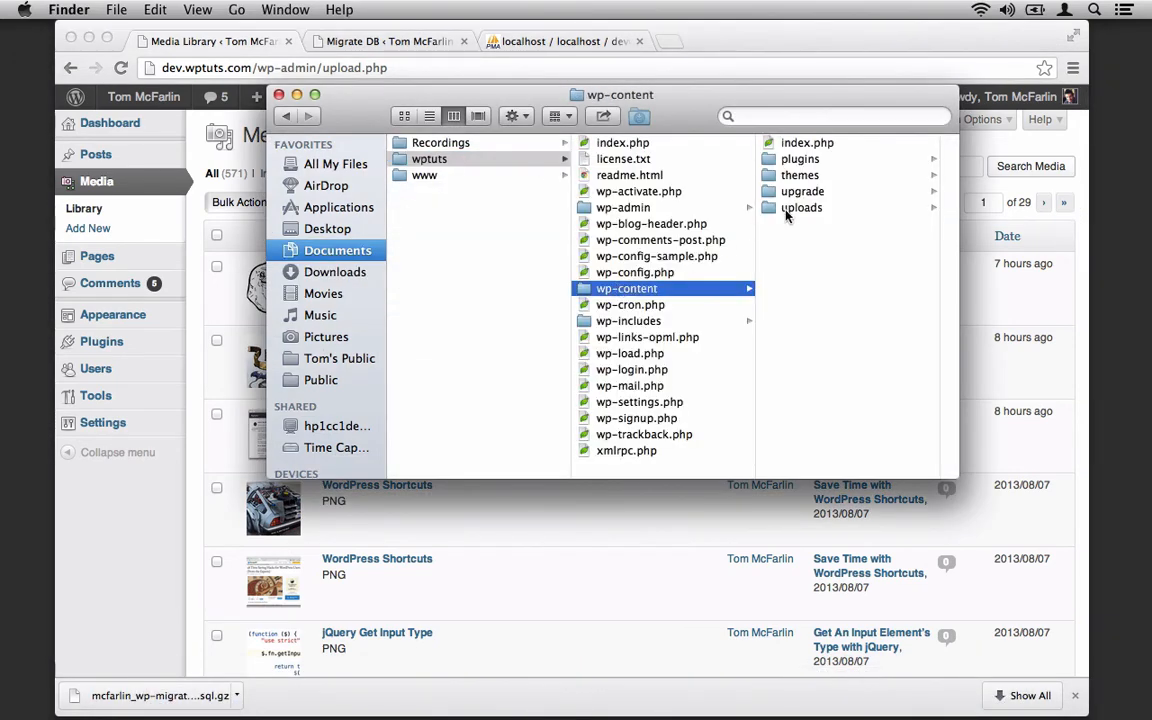
click(801, 207)
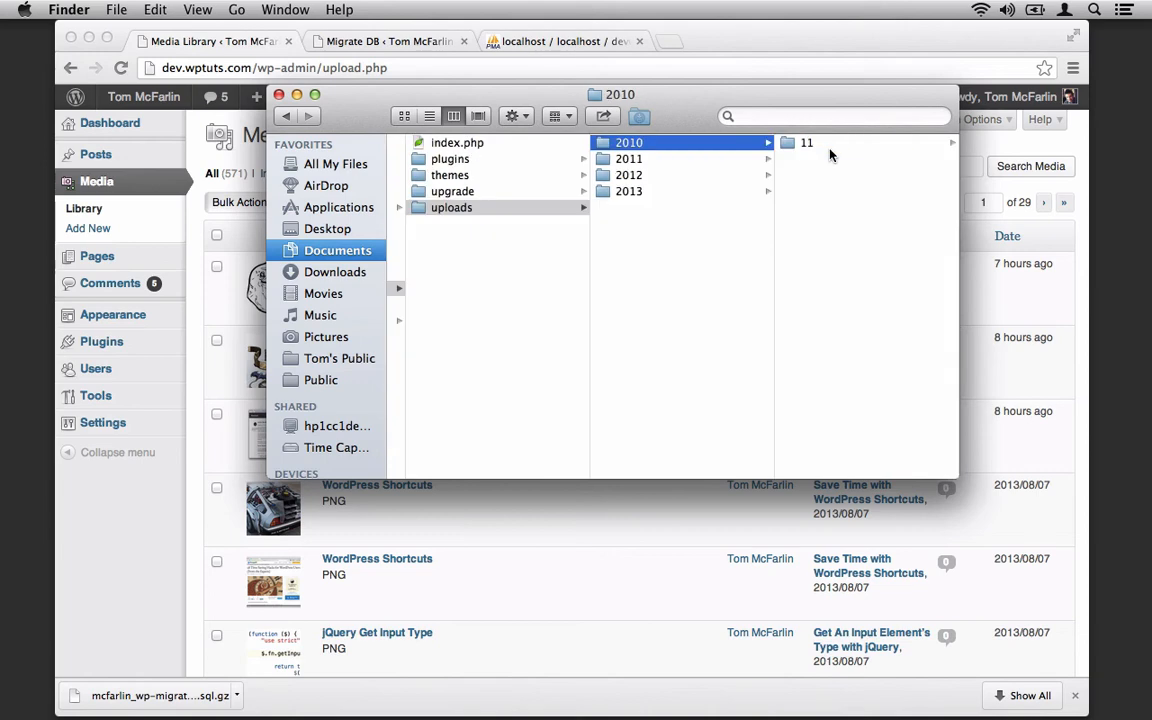
click(629, 191)
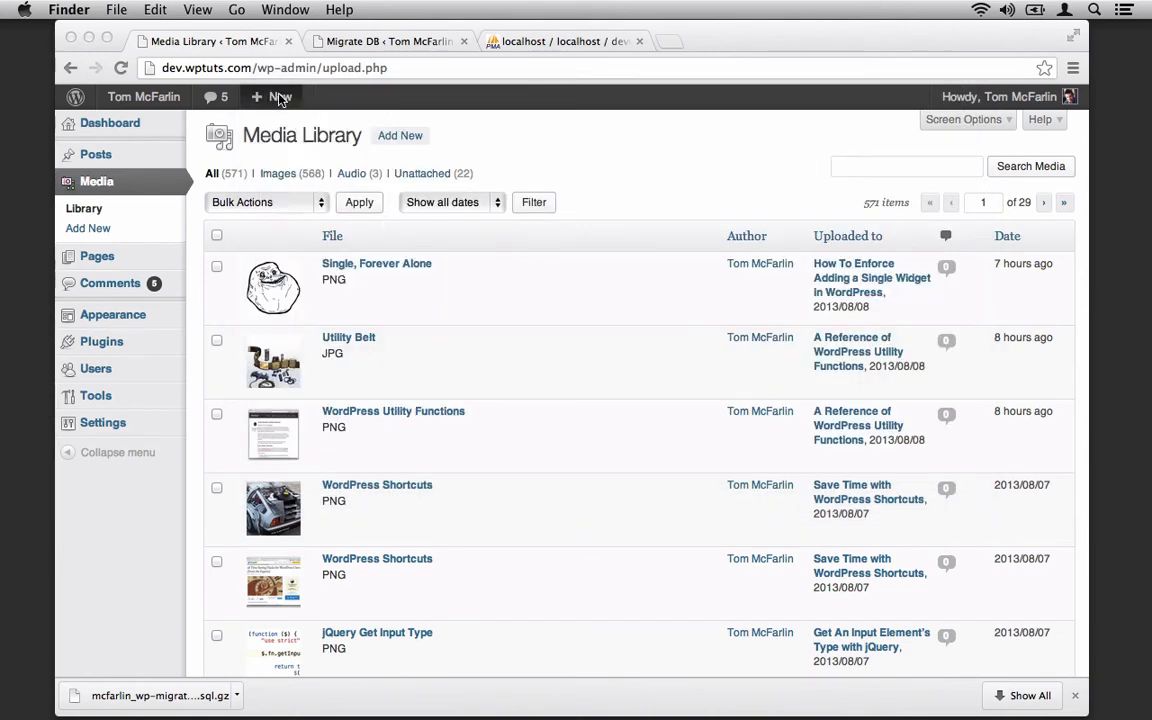
click(271, 96)
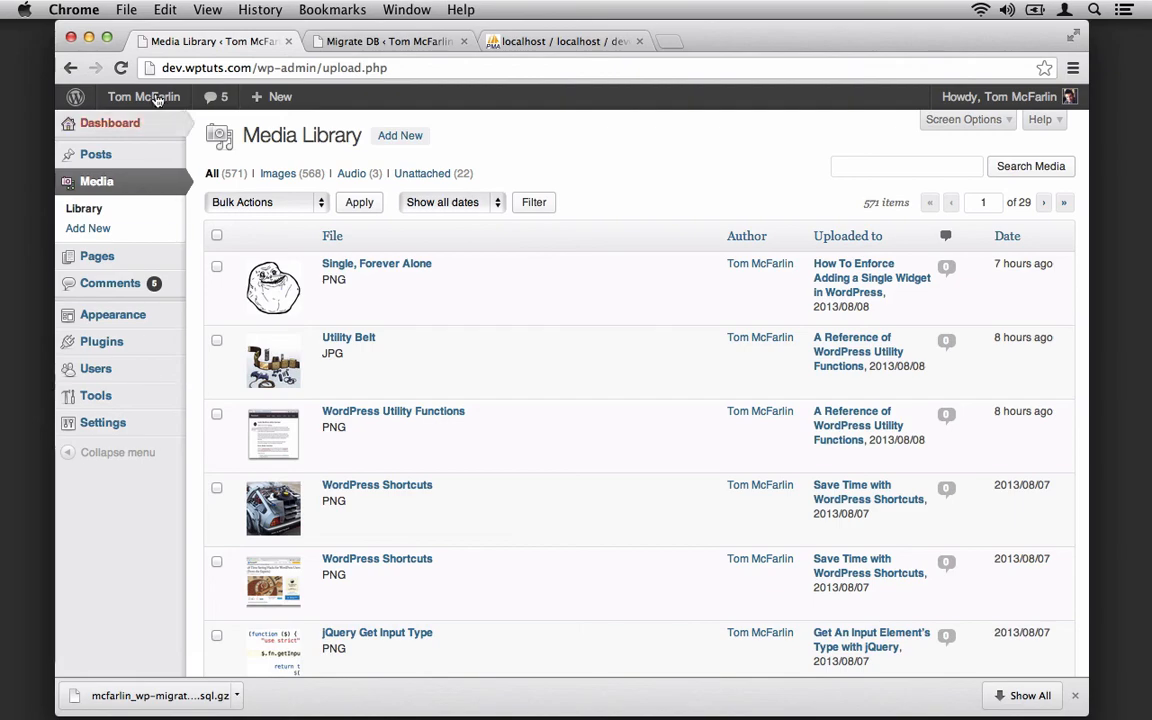
Step: Open the dev site's front page in a new tab and scroll through the imported posts
right_click(143, 96)
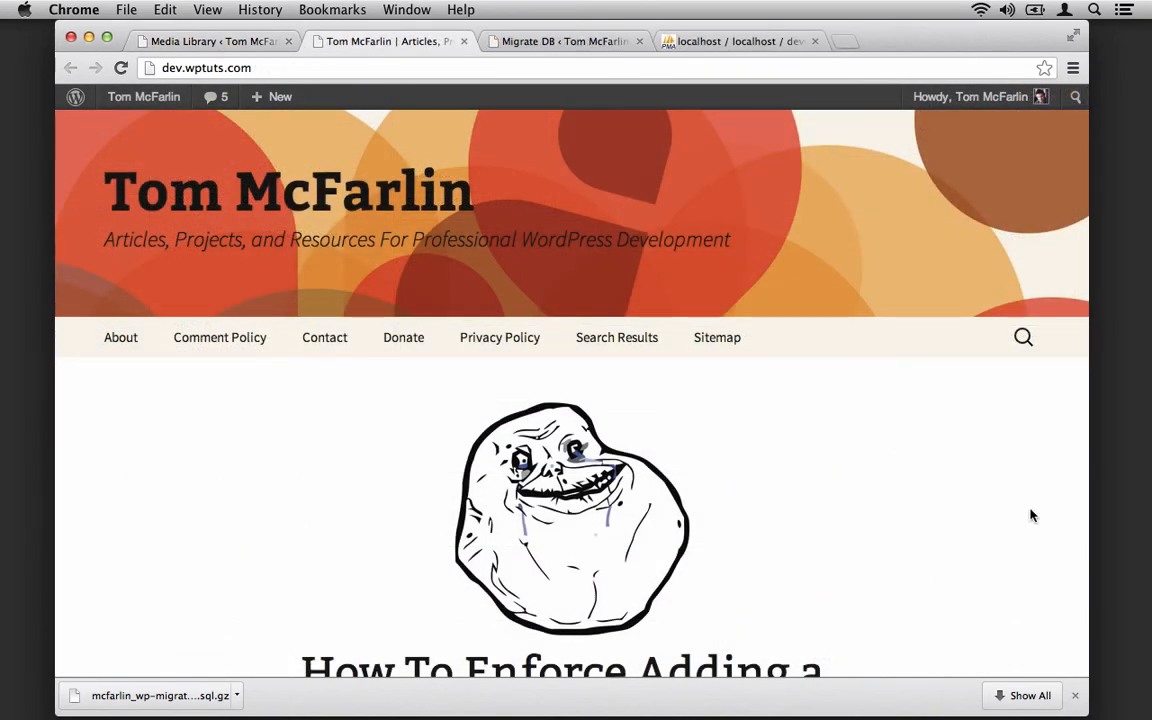
scroll(down, 3)
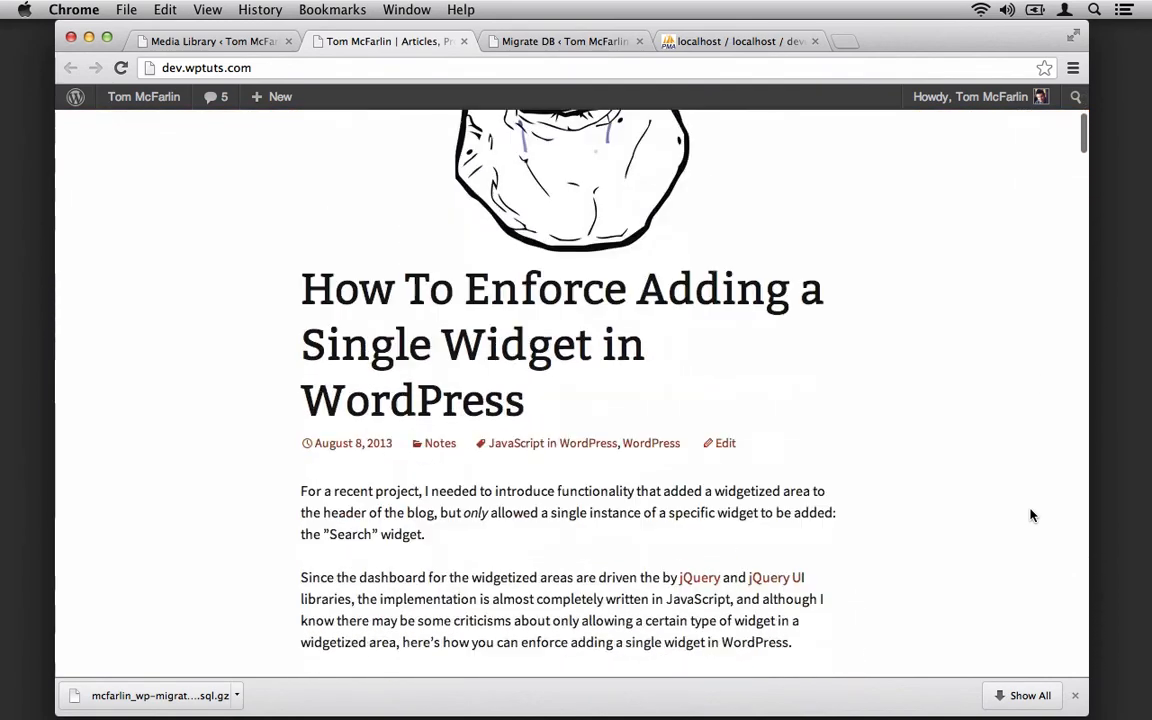
scroll(down, 3)
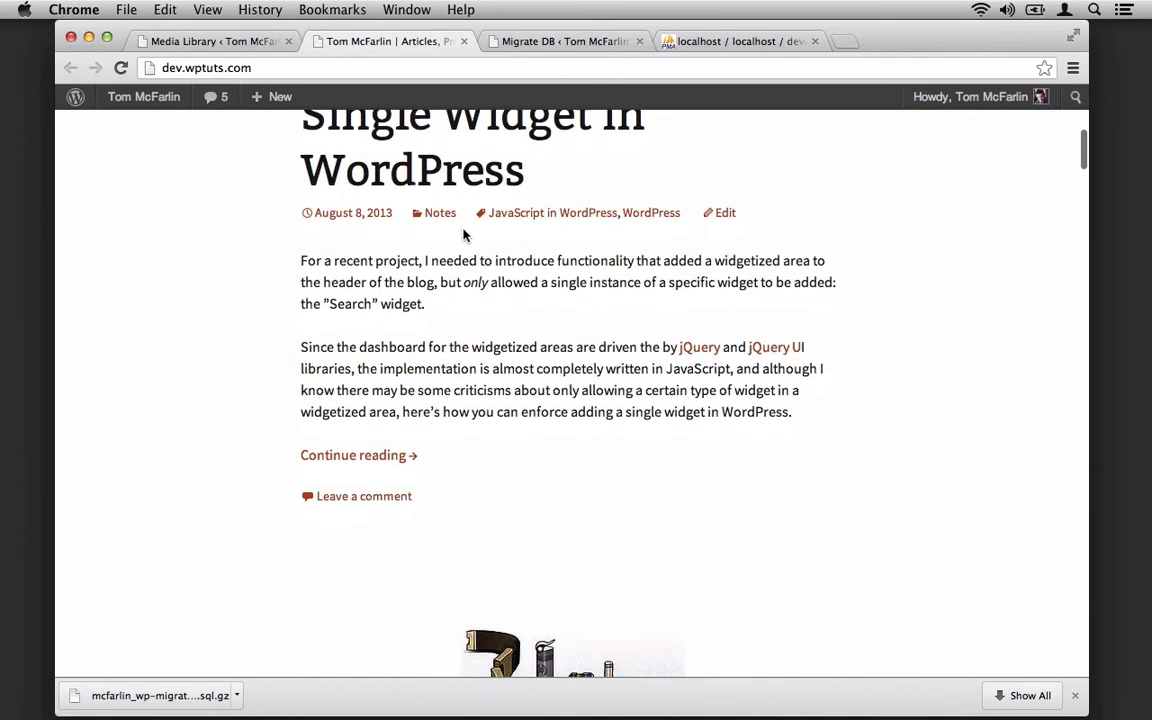
mouse_move(883, 293)
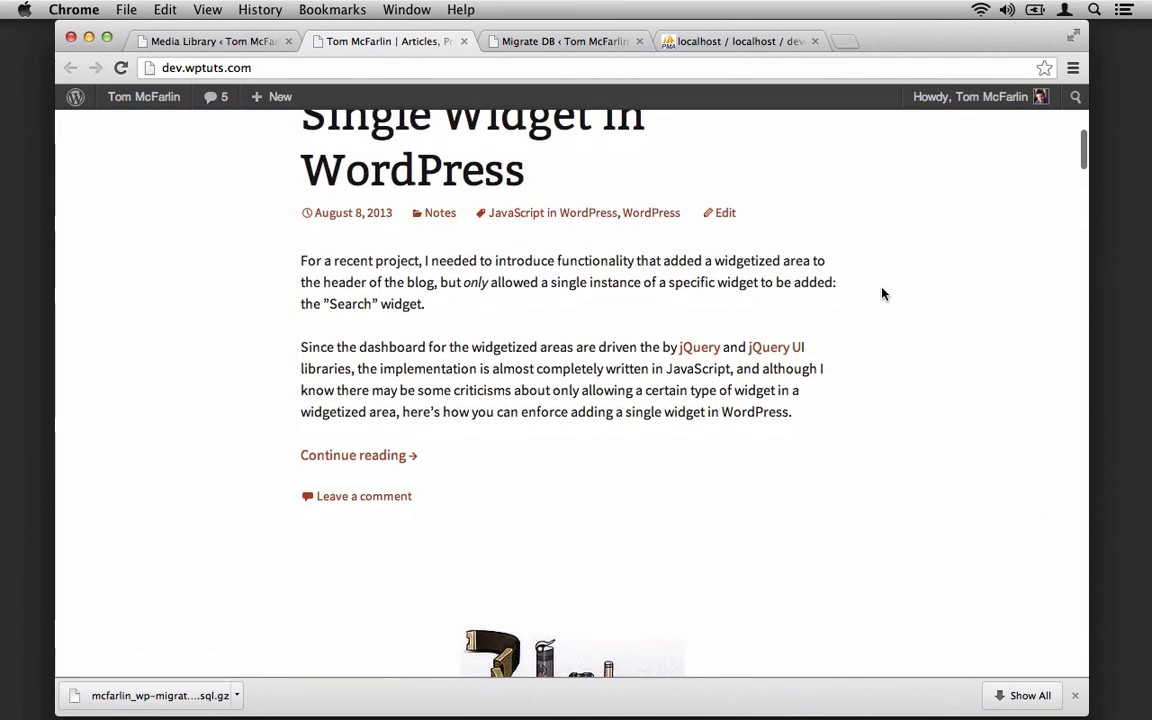
scroll(down, 3)
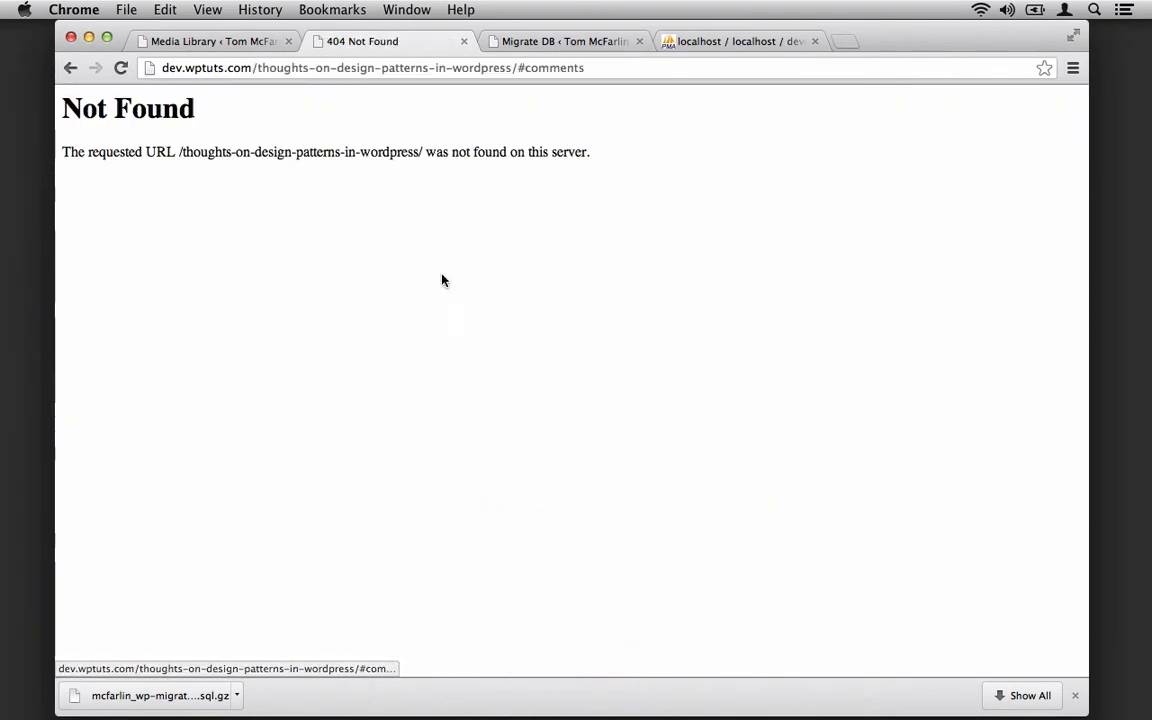
mouse_move(346, 118)
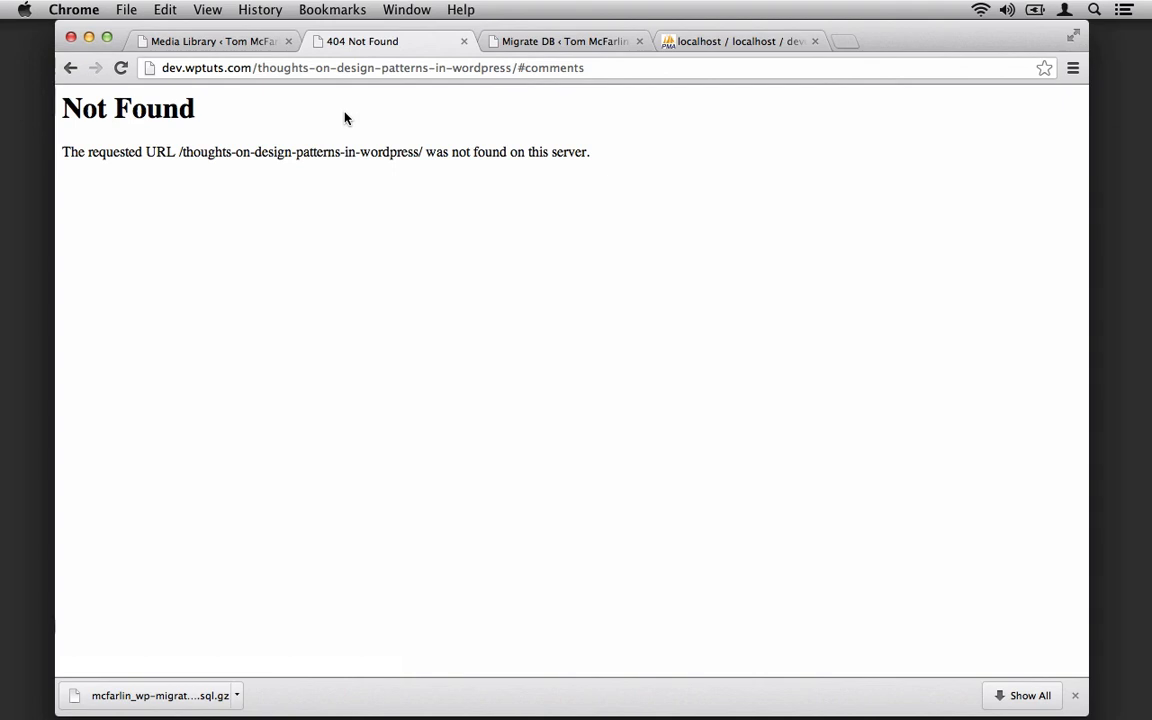
Step: Resave the permalinks, then reload the Design Patterns post and scroll through its images and comments
click(210, 41)
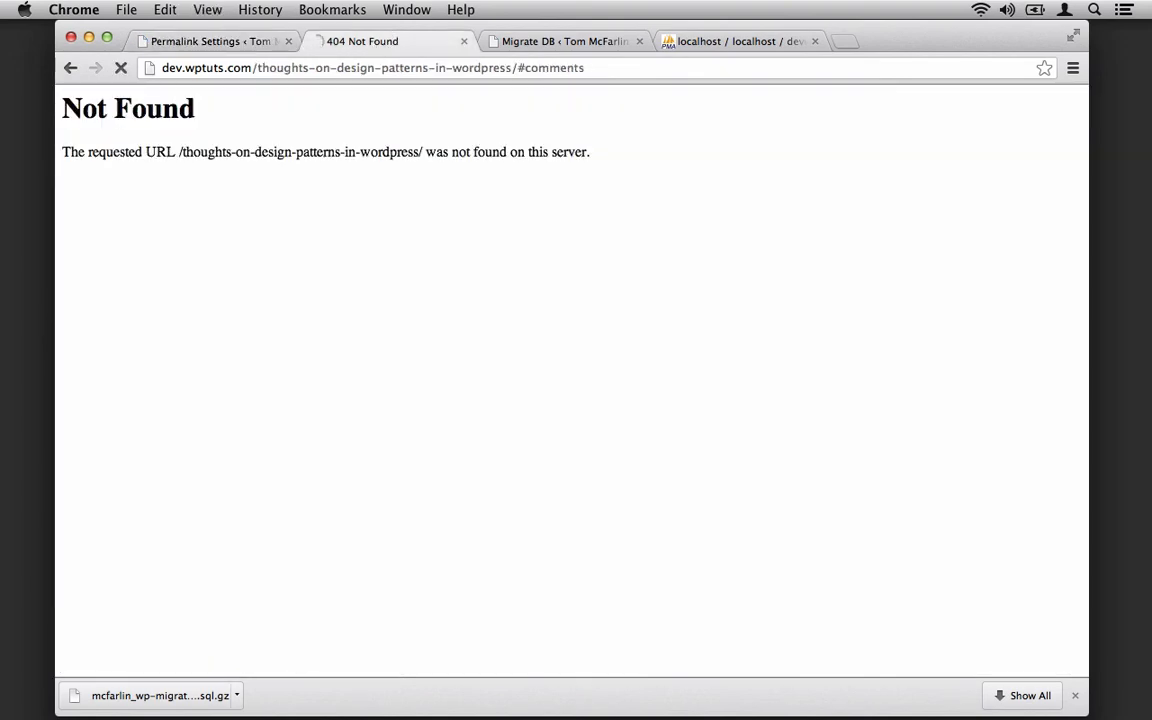
click(120, 67)
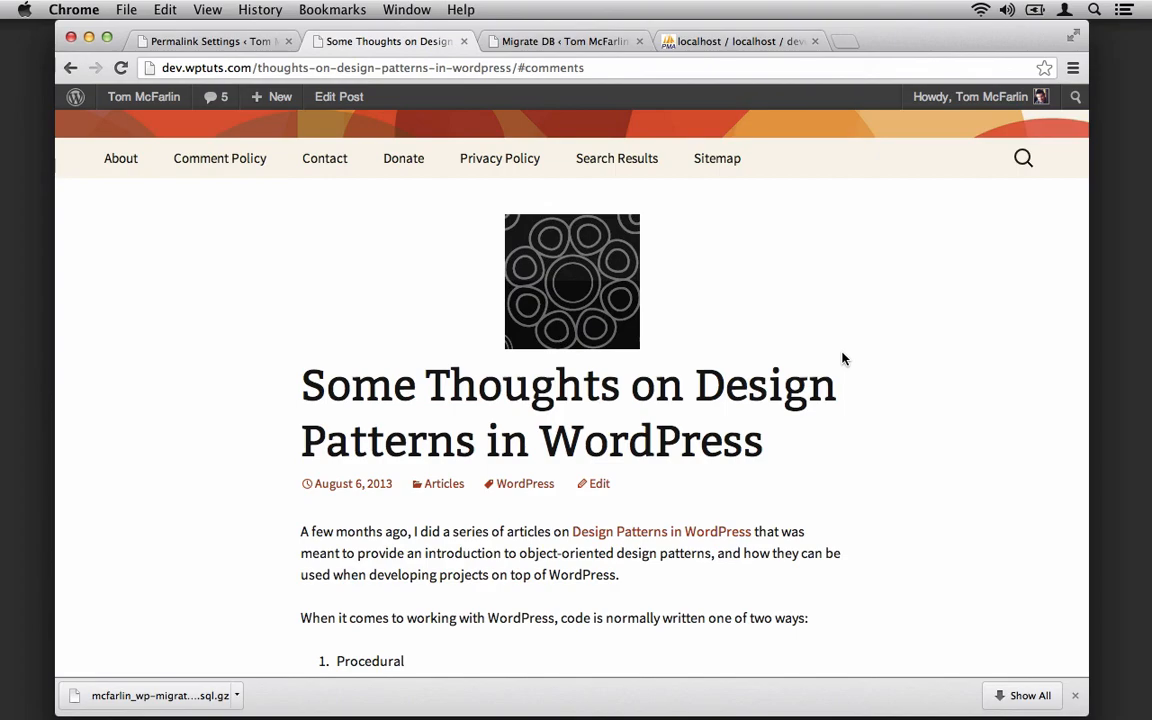
scroll(down, 3)
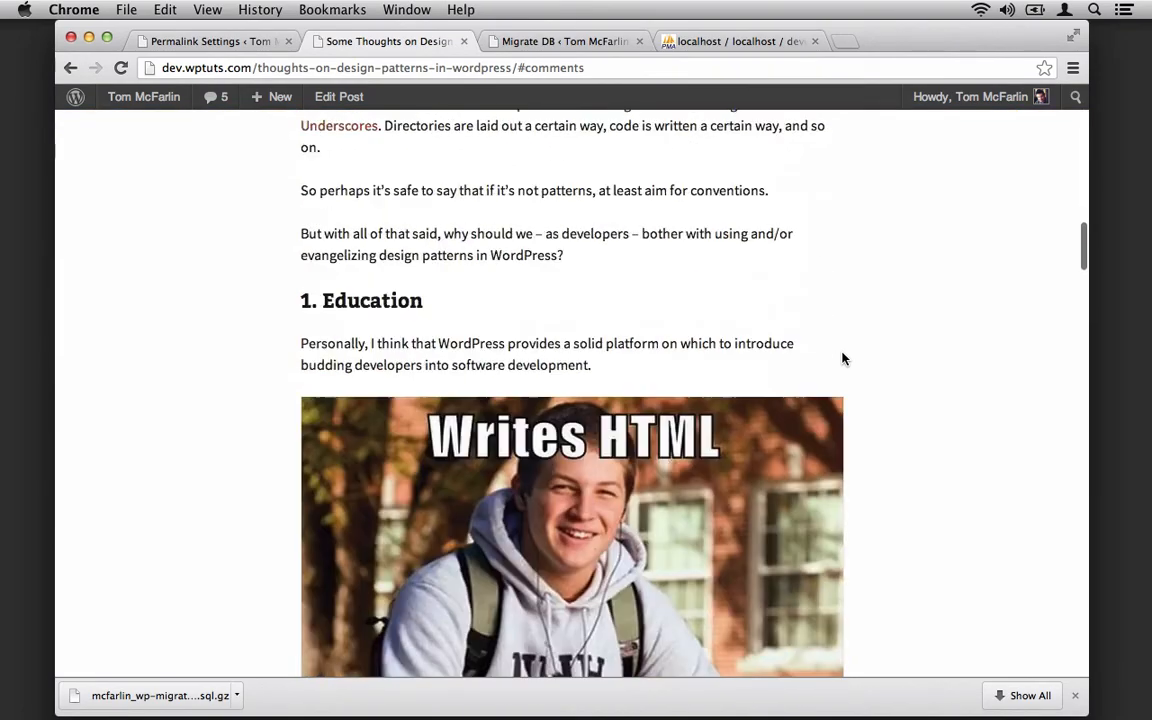
scroll(down, 3)
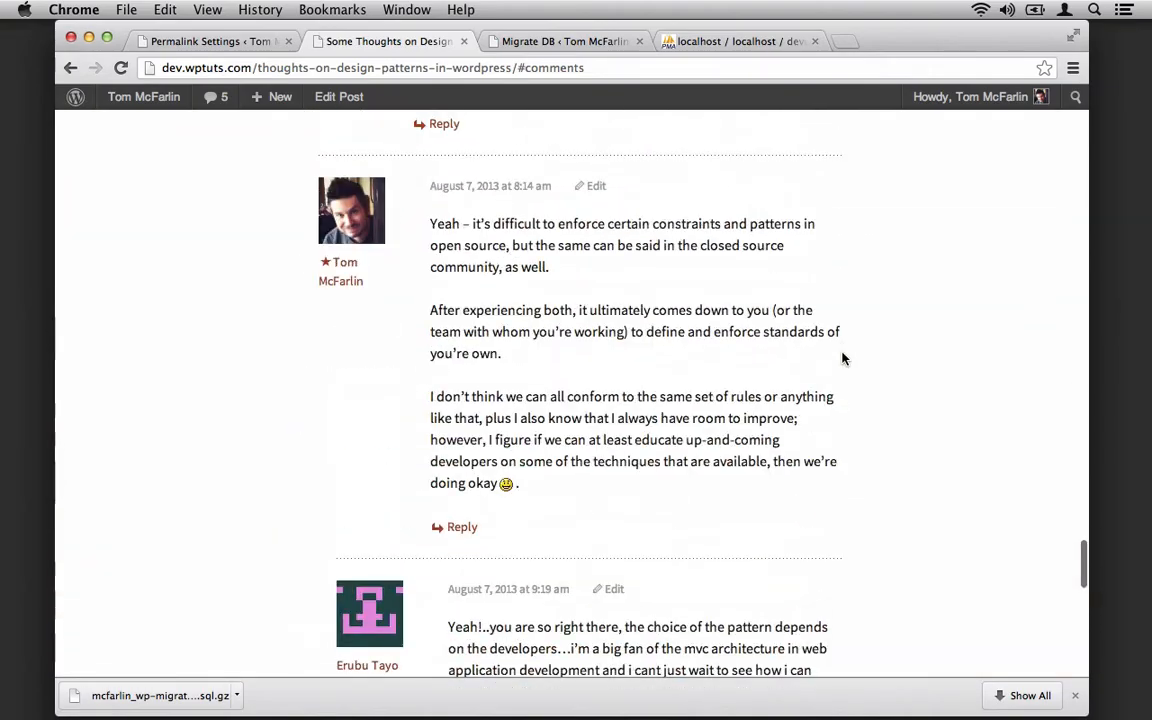
scroll(up, 3)
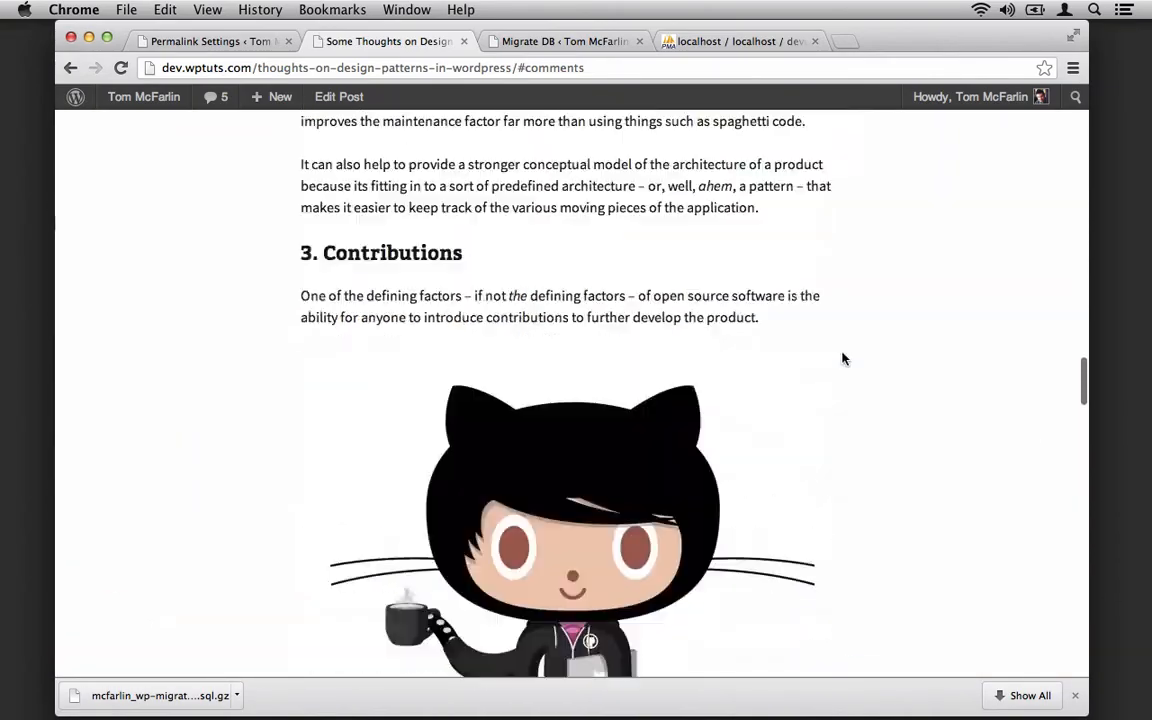